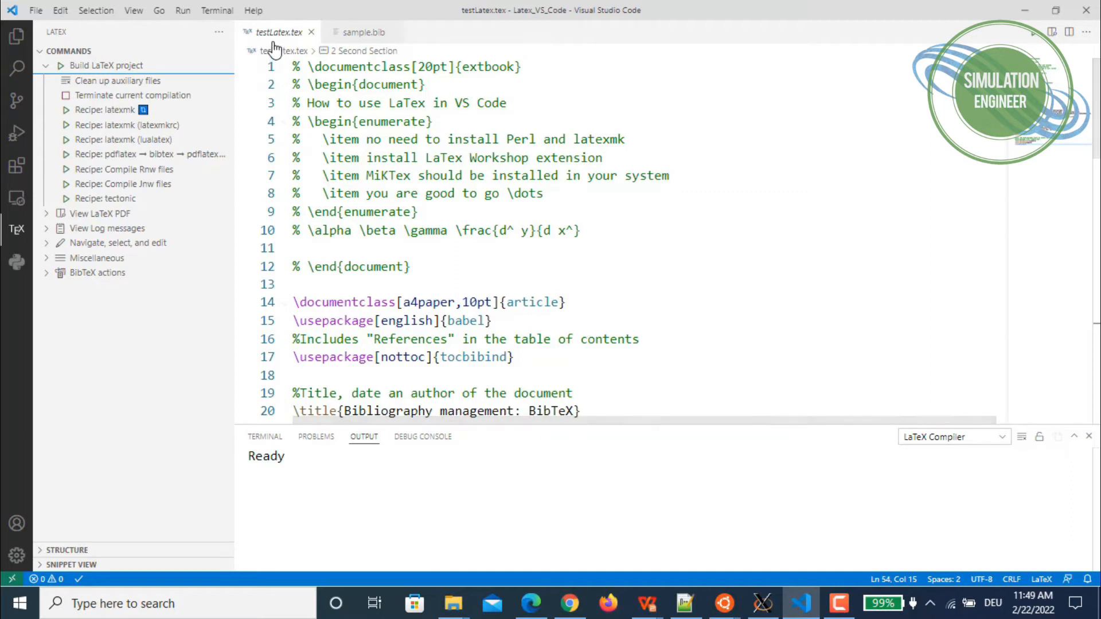
{"action": "mouse_move", "coordinate": [277, 33]}
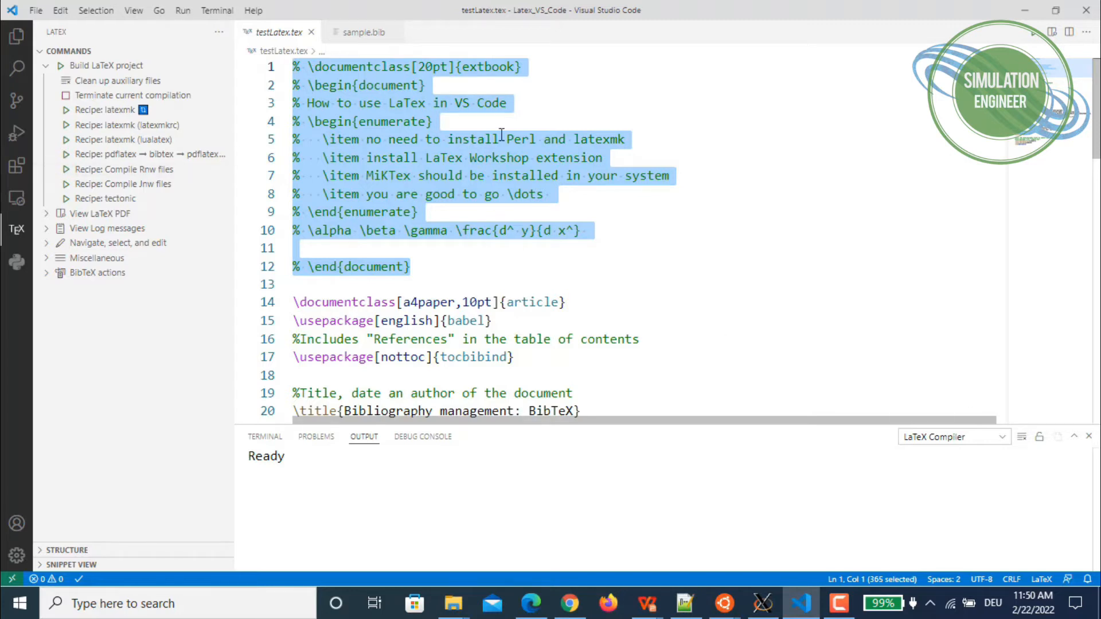
- Inspect the preamble: a4paper article class and the lines from documentclass down to tocbibind
{"action": "scroll", "scroll_direction": "down", "scroll_amount": 3}
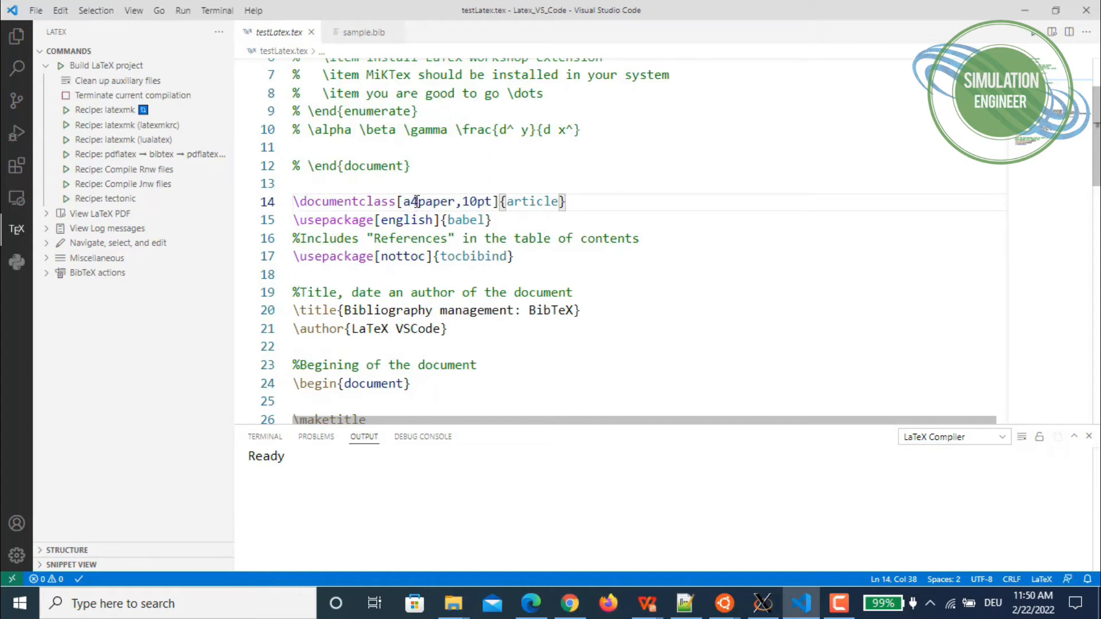
{"action": "double_click", "coordinate": [469, 202]}
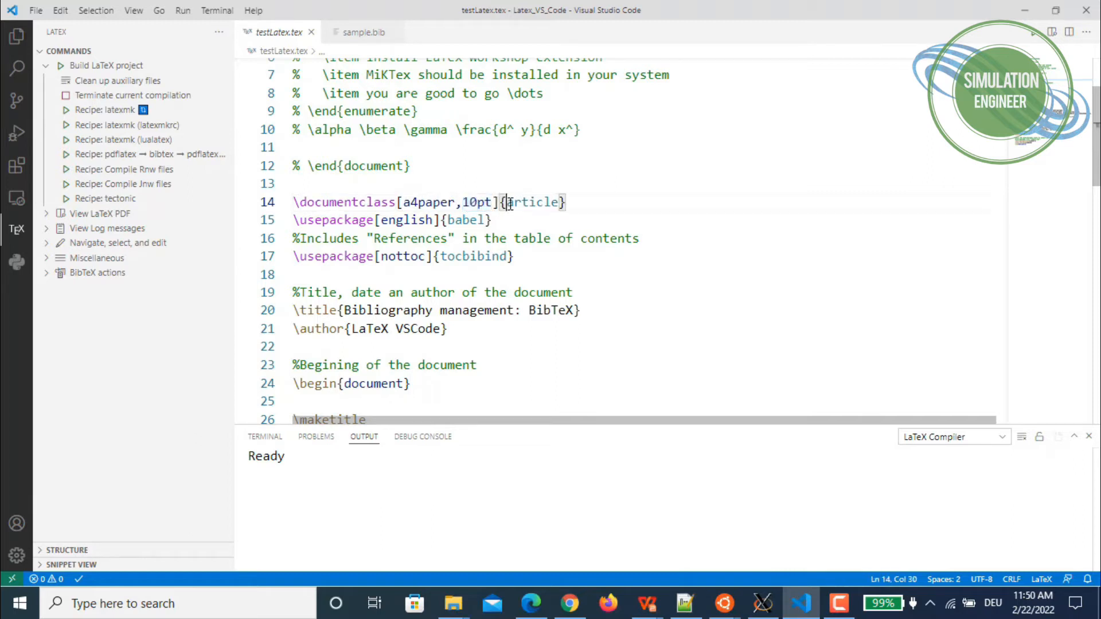
{"action": "double_click", "coordinate": [531, 202]}
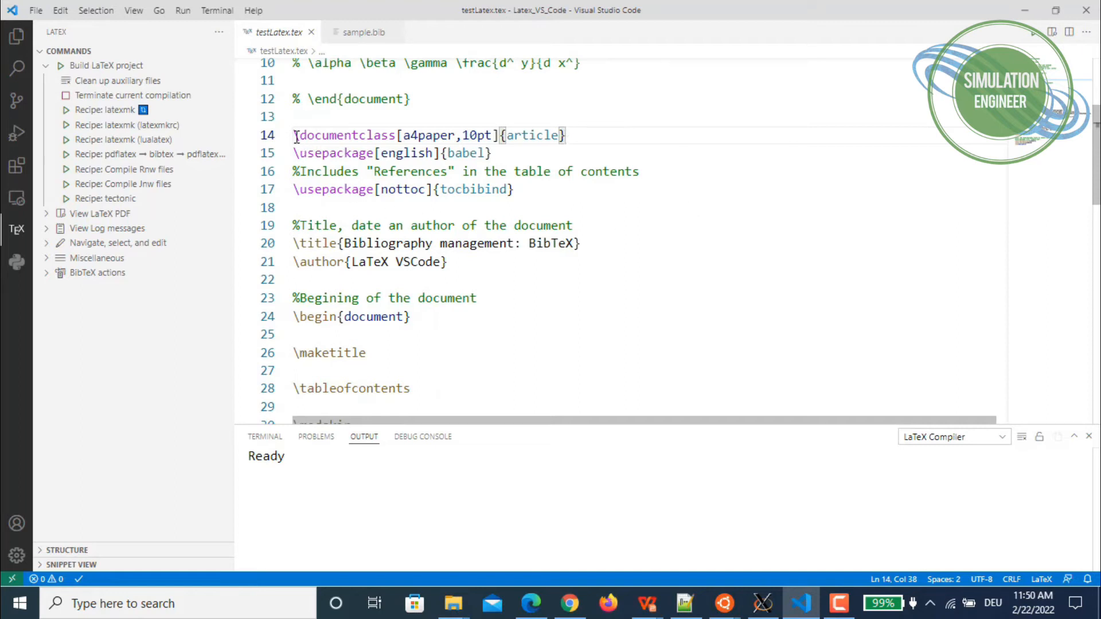
{"action": "left_click_drag", "start_coordinate": [293, 136], "coordinate": [513, 190]}
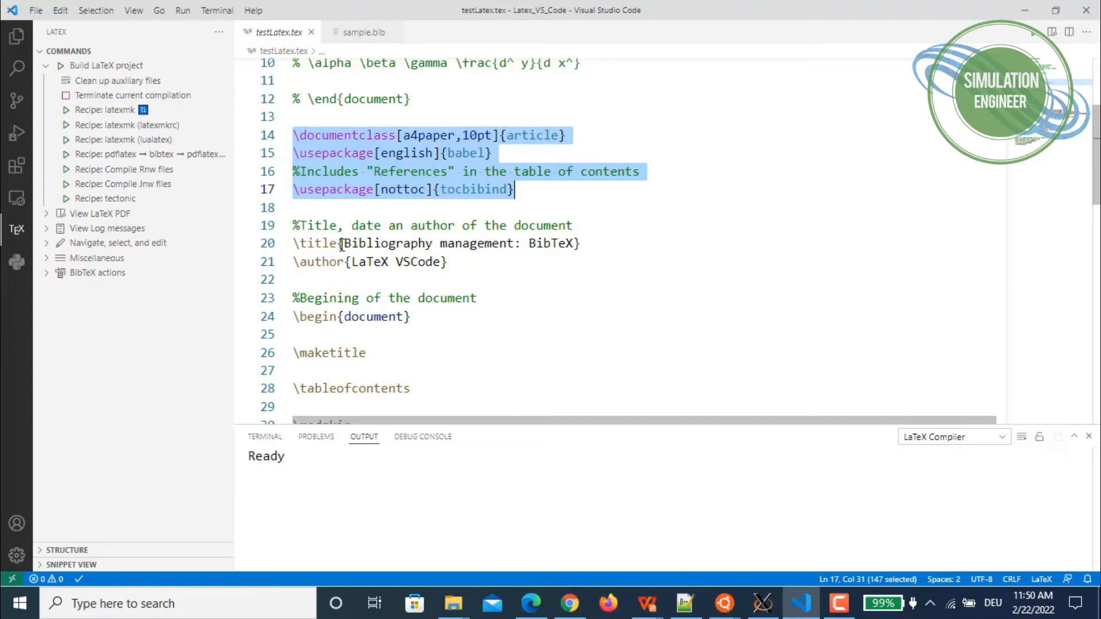
{"action": "mouse_move", "coordinate": [289, 270]}
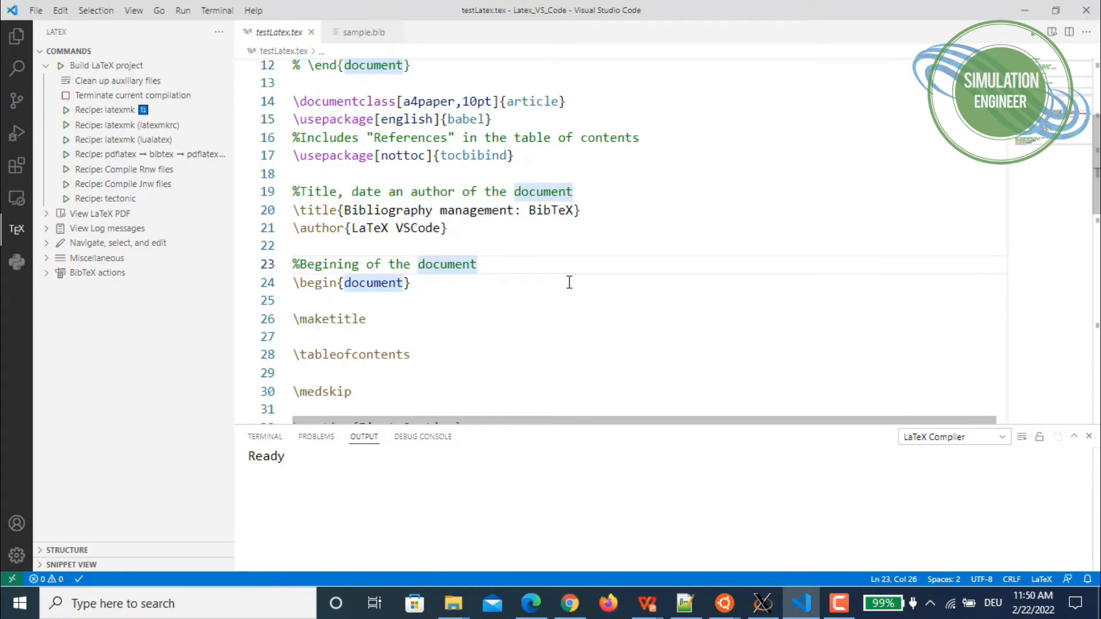
{"action": "mouse_move", "coordinate": [292, 293]}
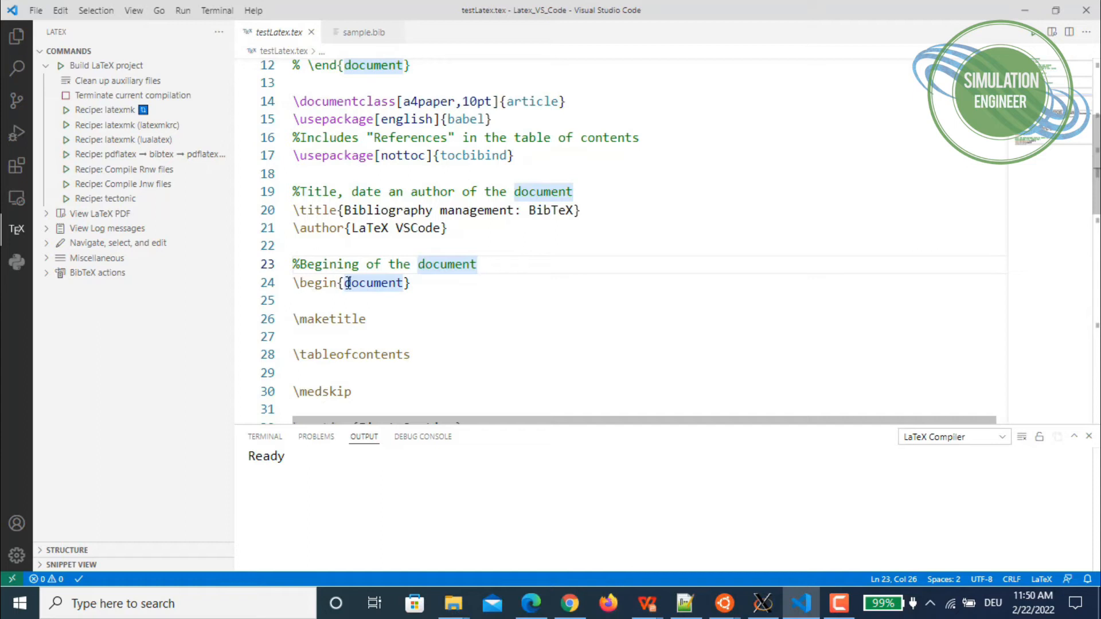
{"action": "mouse_move", "coordinate": [447, 279]}
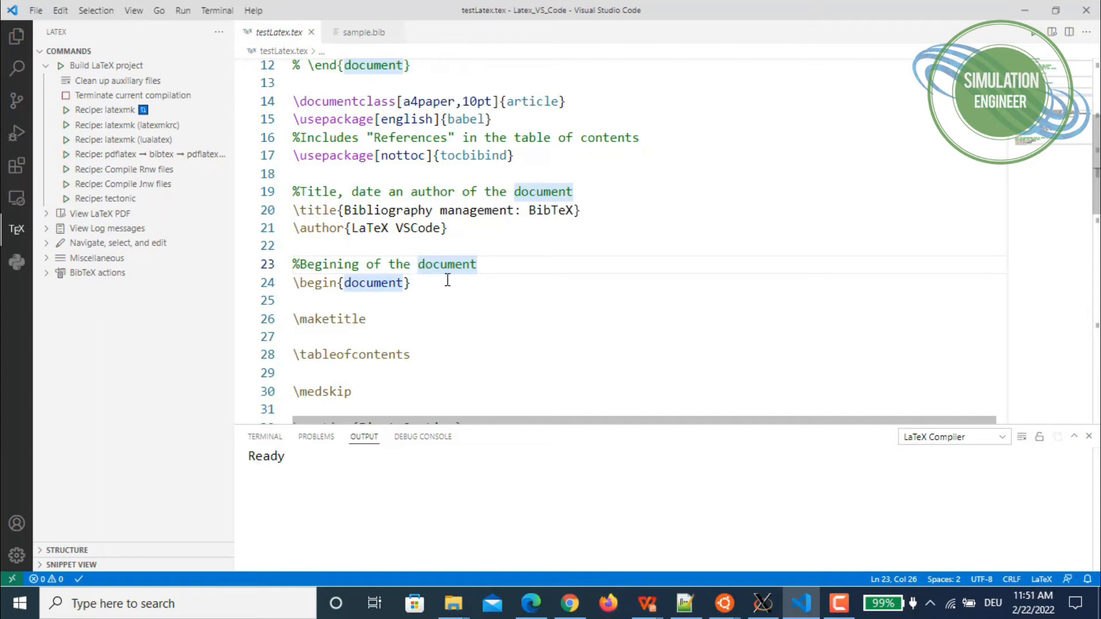
- Review the document body, highlighting the \textit command on line 34 and the later sections
{"action": "scroll", "scroll_direction": "down", "scroll_amount": 3}
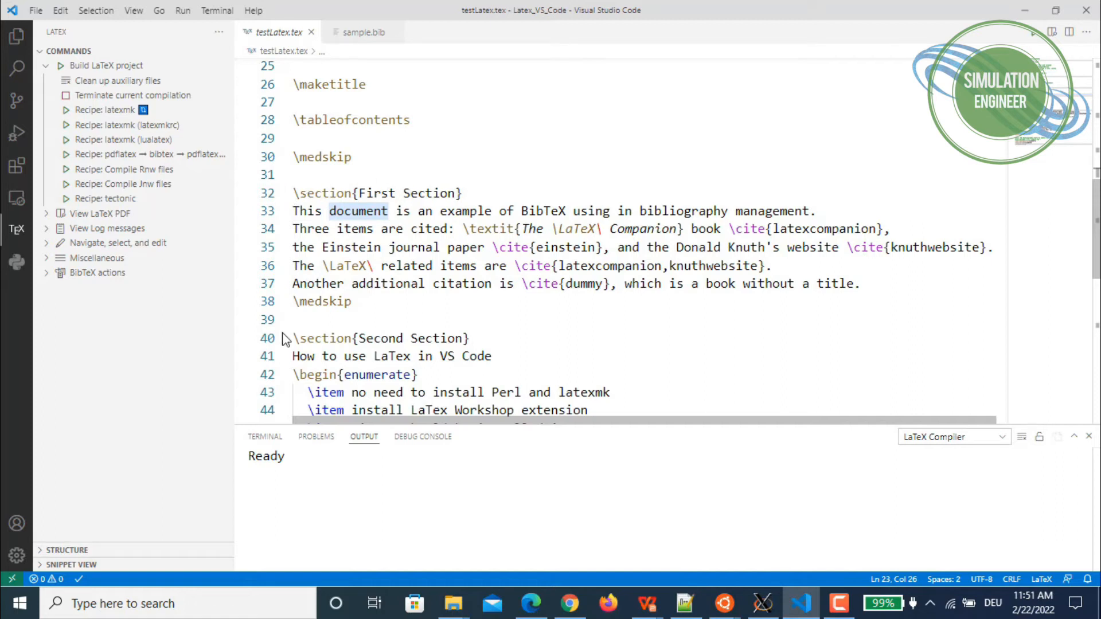
{"action": "mouse_move", "coordinate": [456, 335]}
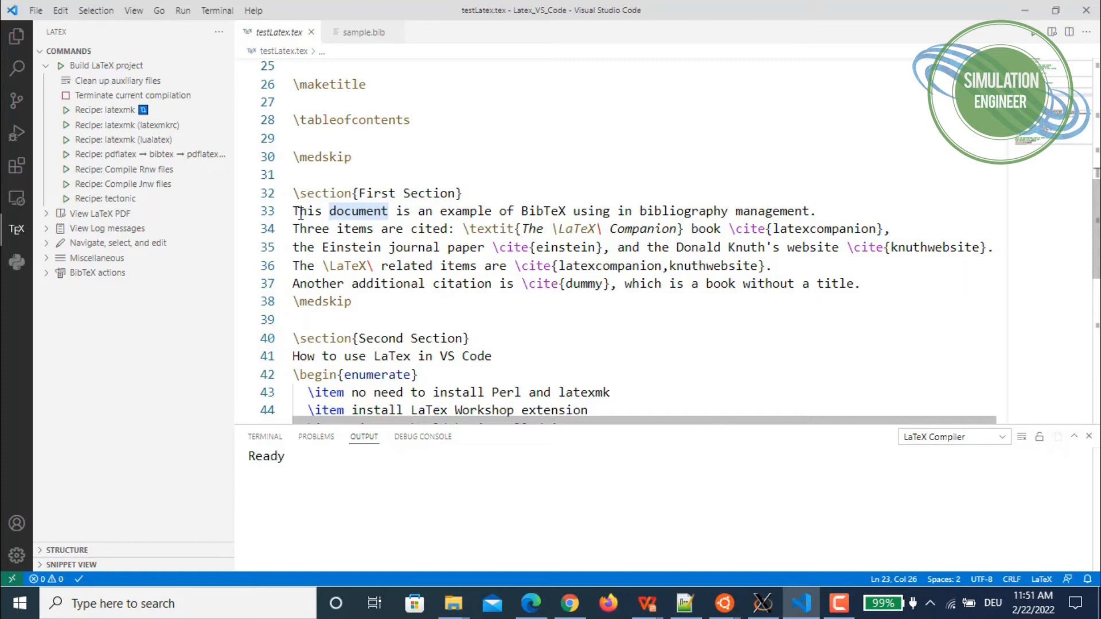
{"action": "mouse_move", "coordinate": [301, 213]}
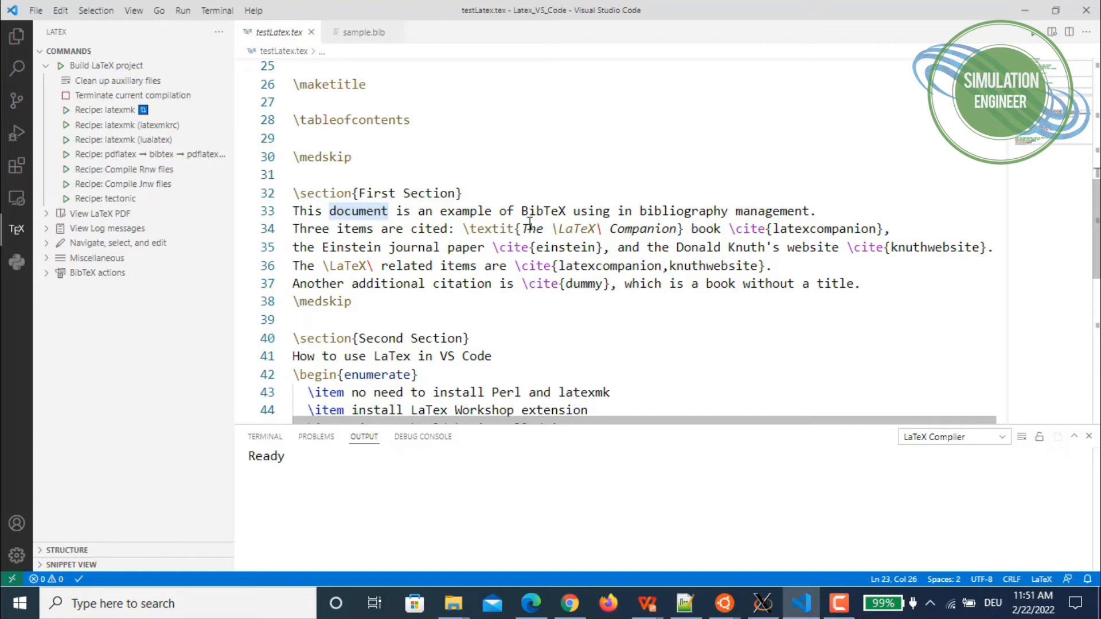
{"action": "mouse_move", "coordinate": [463, 228]}
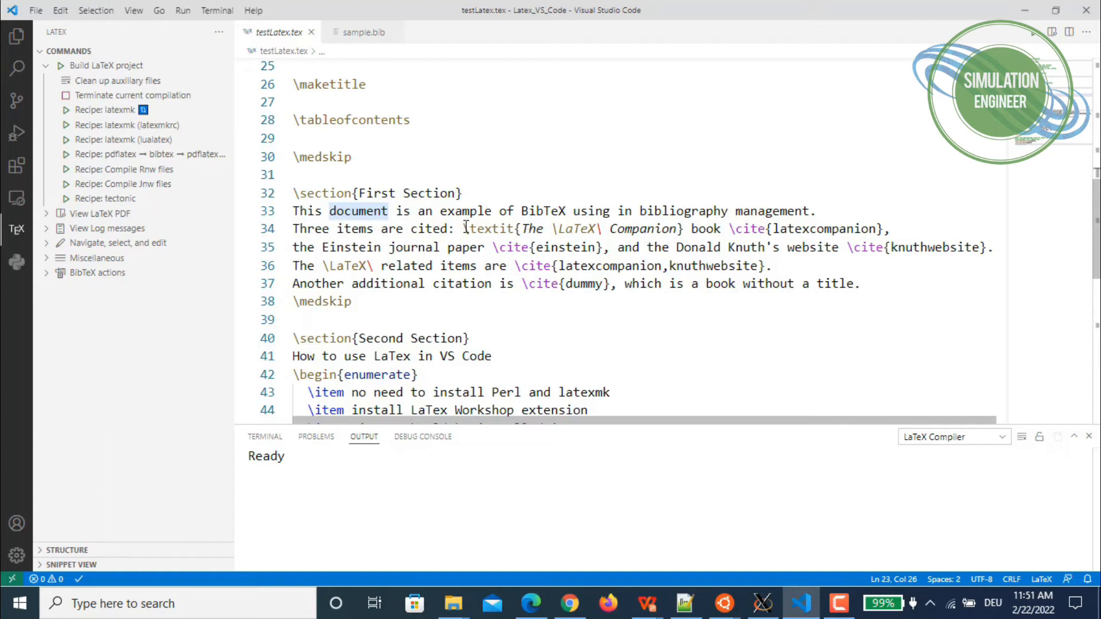
{"action": "double_click", "coordinate": [484, 228]}
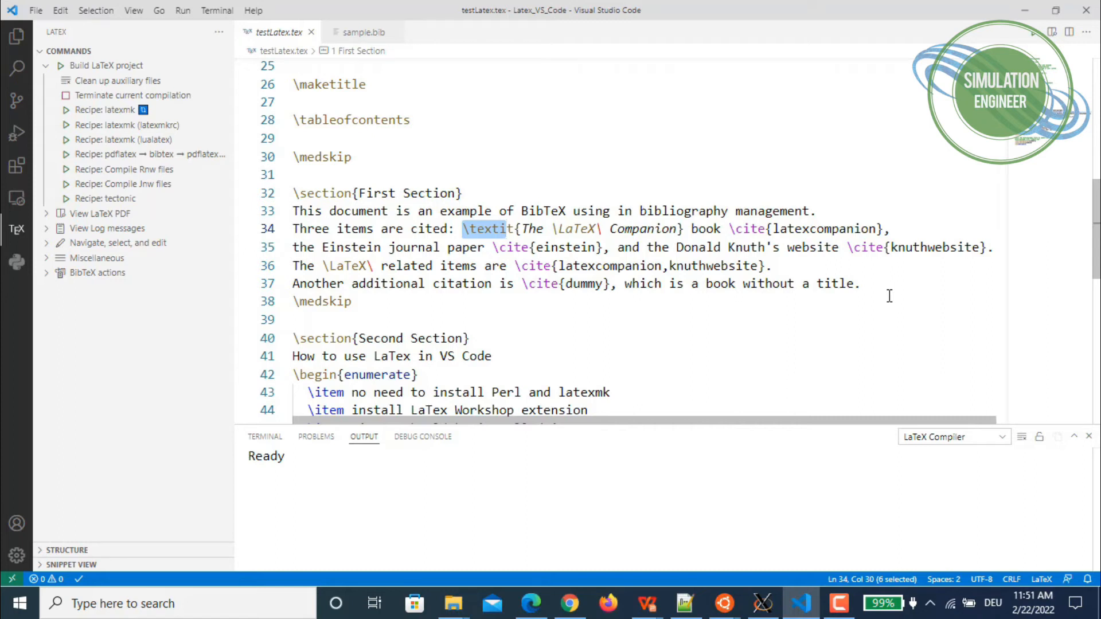
{"action": "mouse_move", "coordinate": [493, 247]}
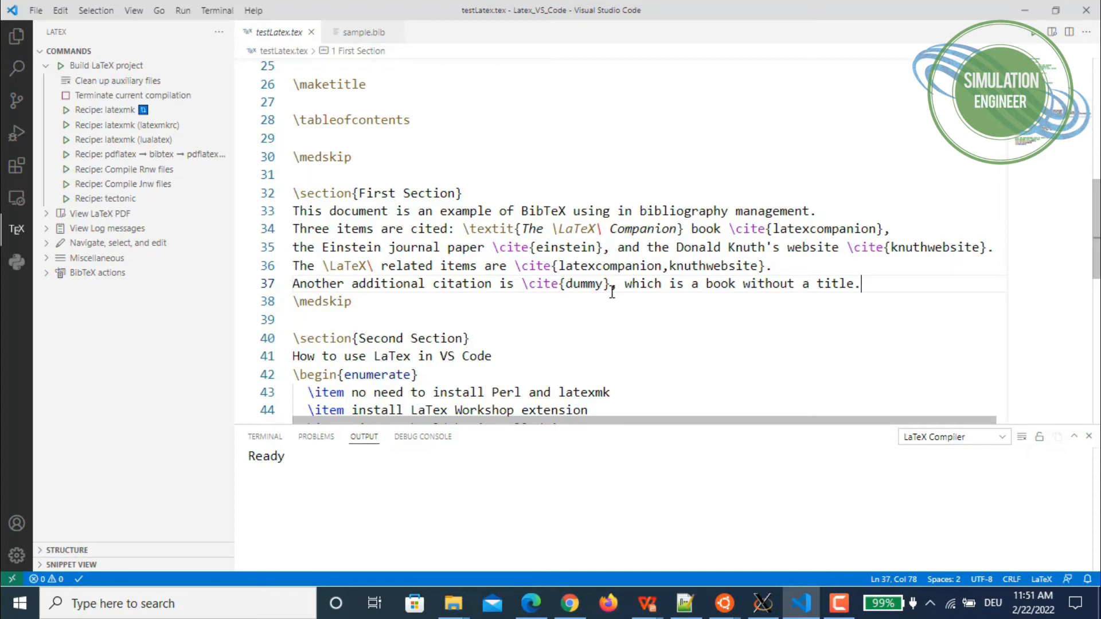
{"action": "mouse_move", "coordinate": [569, 308]}
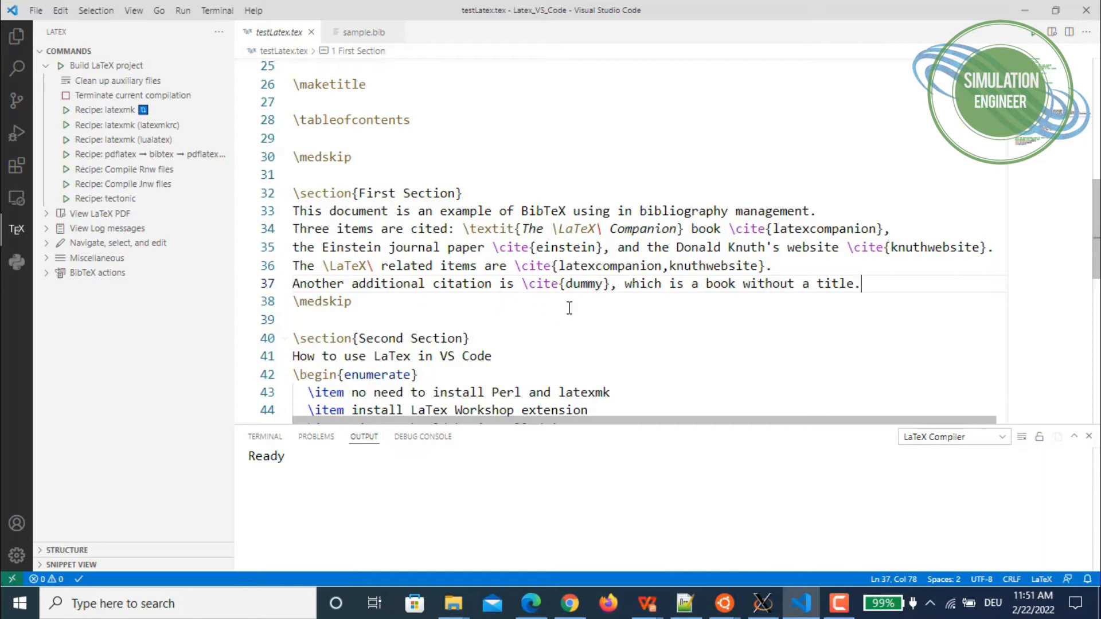
{"action": "scroll", "scroll_direction": "down", "scroll_amount": 3}
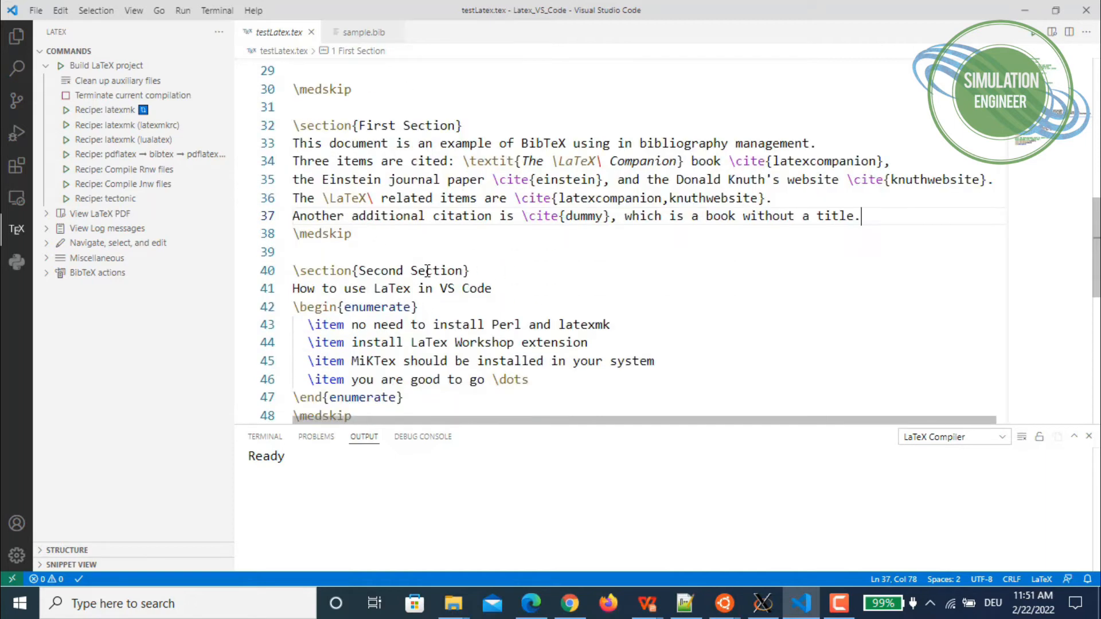
{"action": "scroll", "scroll_direction": "down", "scroll_amount": 3}
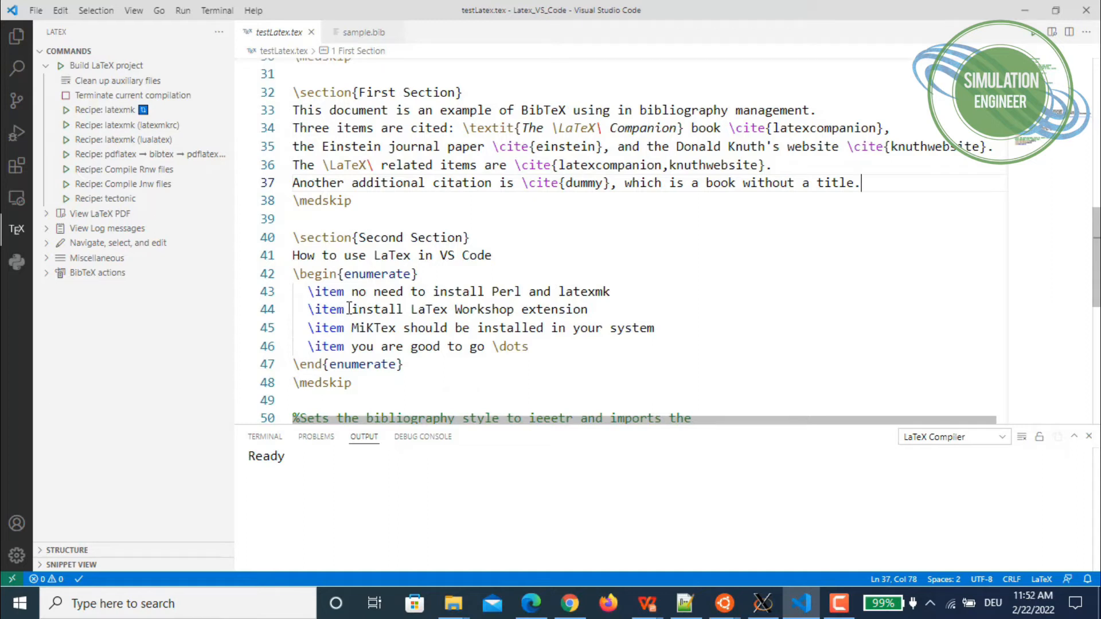
{"action": "scroll", "scroll_direction": "down", "scroll_amount": 3}
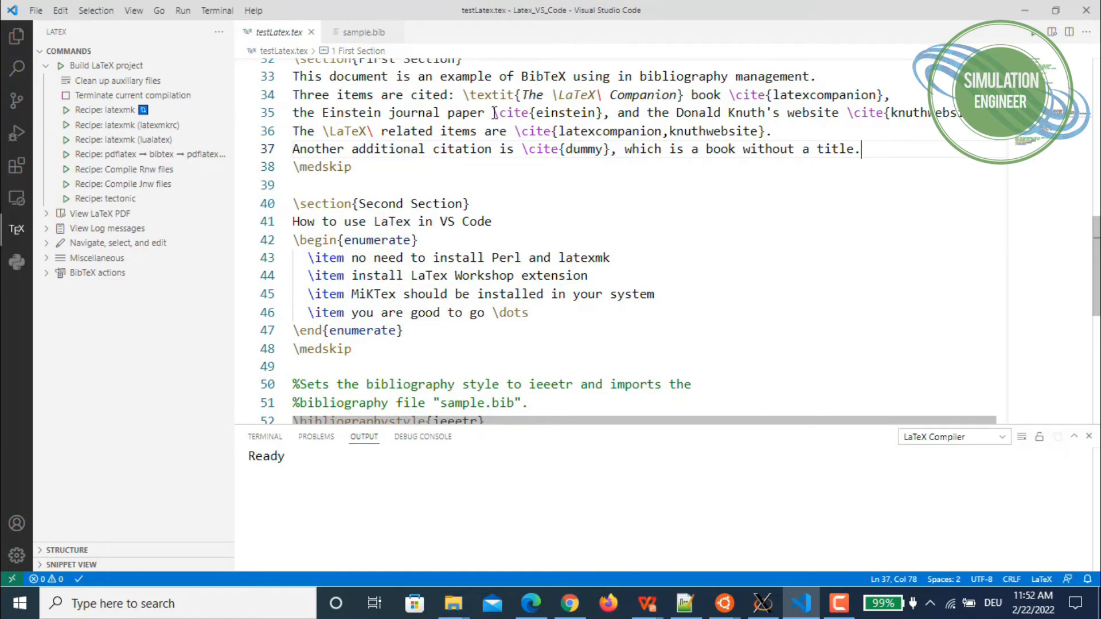
{"action": "mouse_move", "coordinate": [364, 32]}
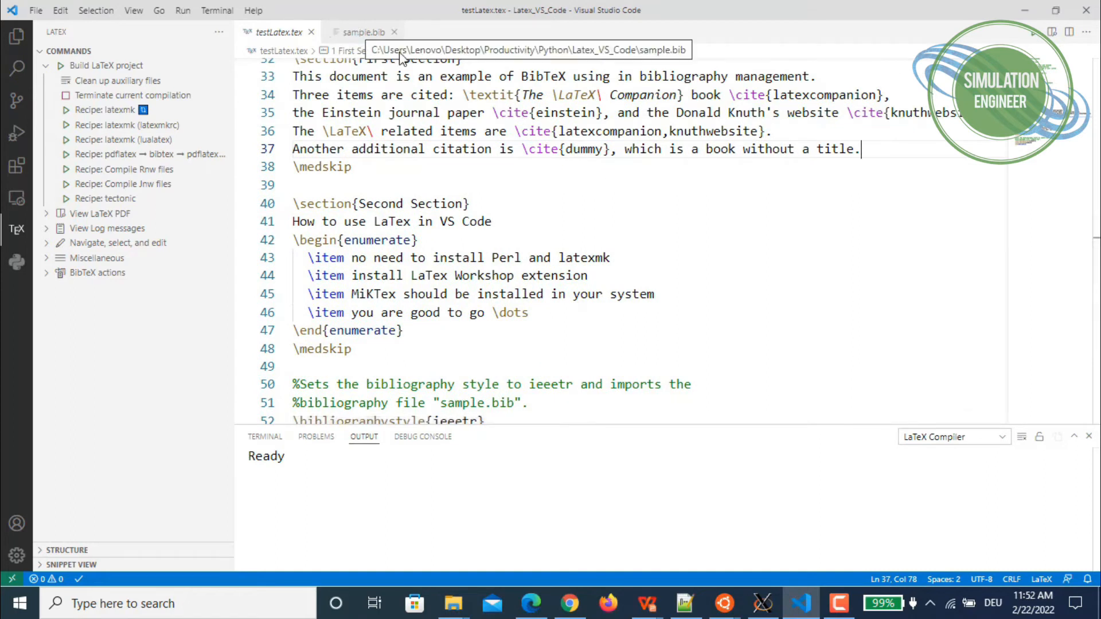
{"action": "scroll", "scroll_direction": "down", "scroll_amount": 3}
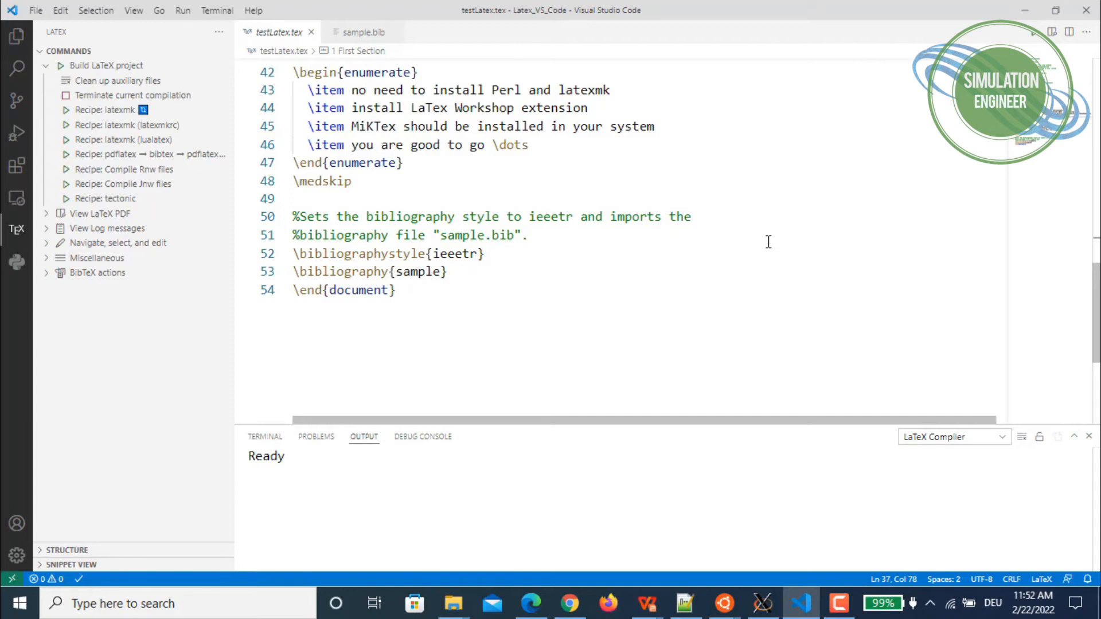
{"action": "mouse_move", "coordinate": [459, 272]}
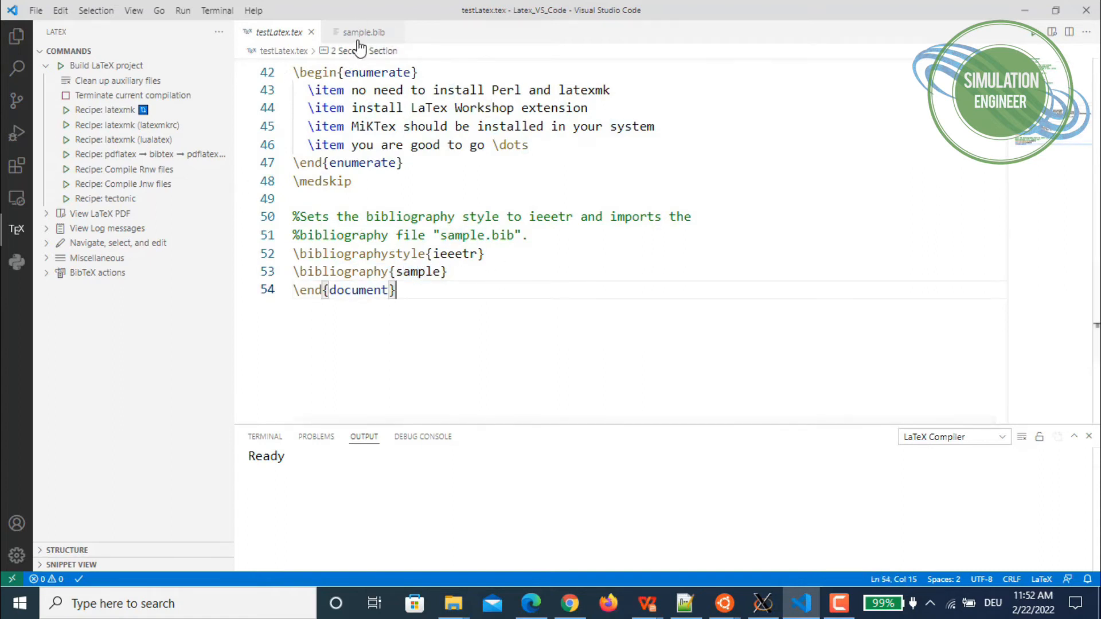
- Check the dummy citation key among sample.bib's entries, then return to testLatex.tex
{"action": "left_click", "coordinate": [364, 32]}
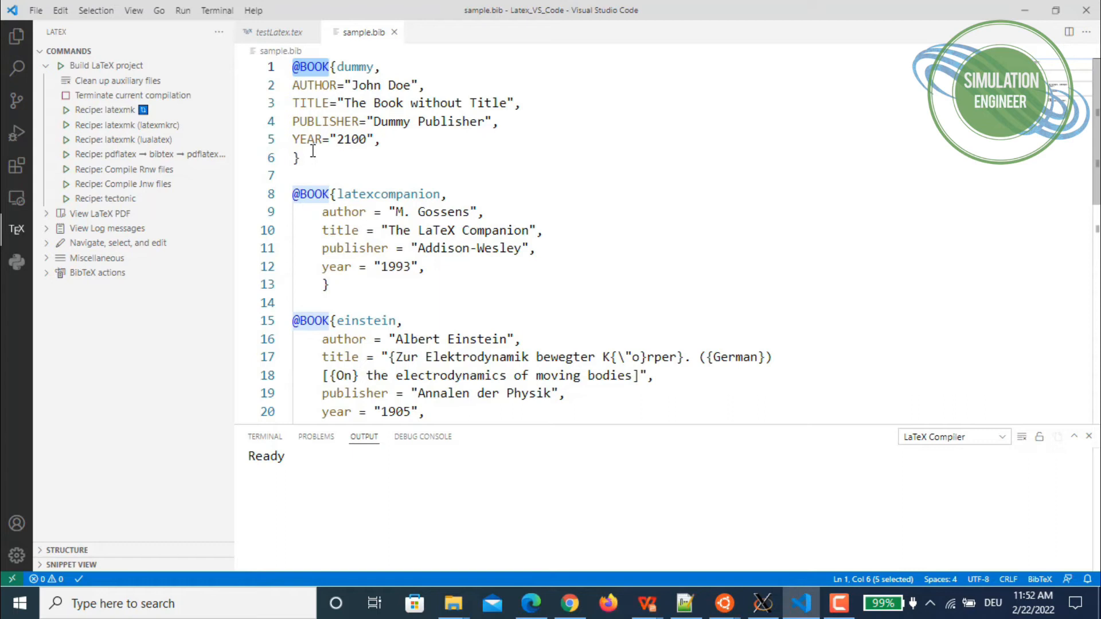
{"action": "scroll", "scroll_direction": "down", "scroll_amount": 3}
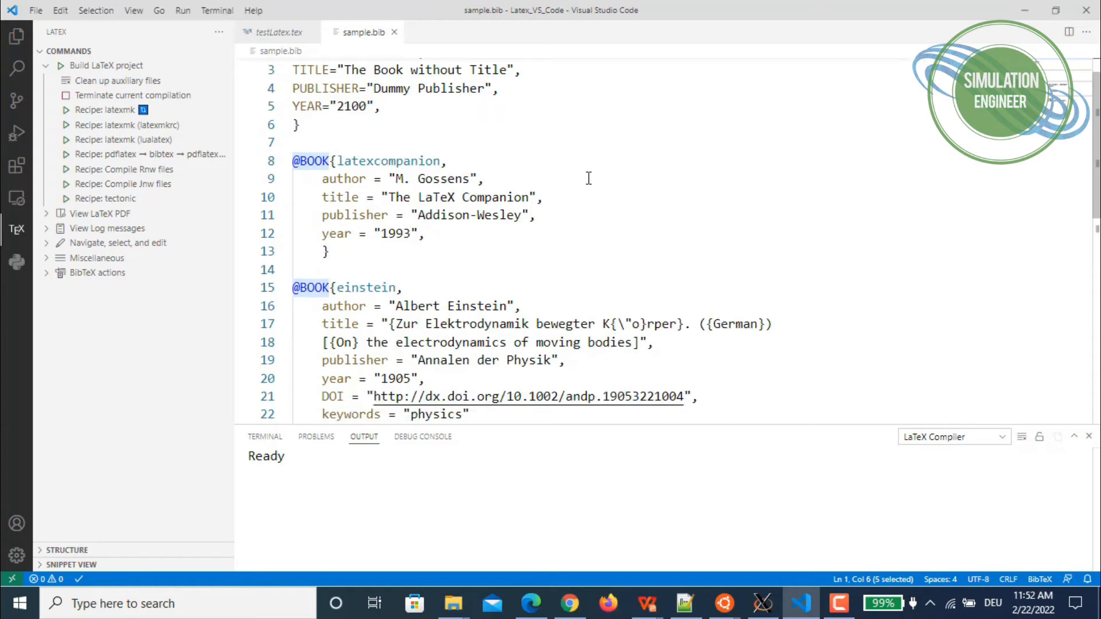
{"action": "scroll", "scroll_direction": "down", "scroll_amount": 3}
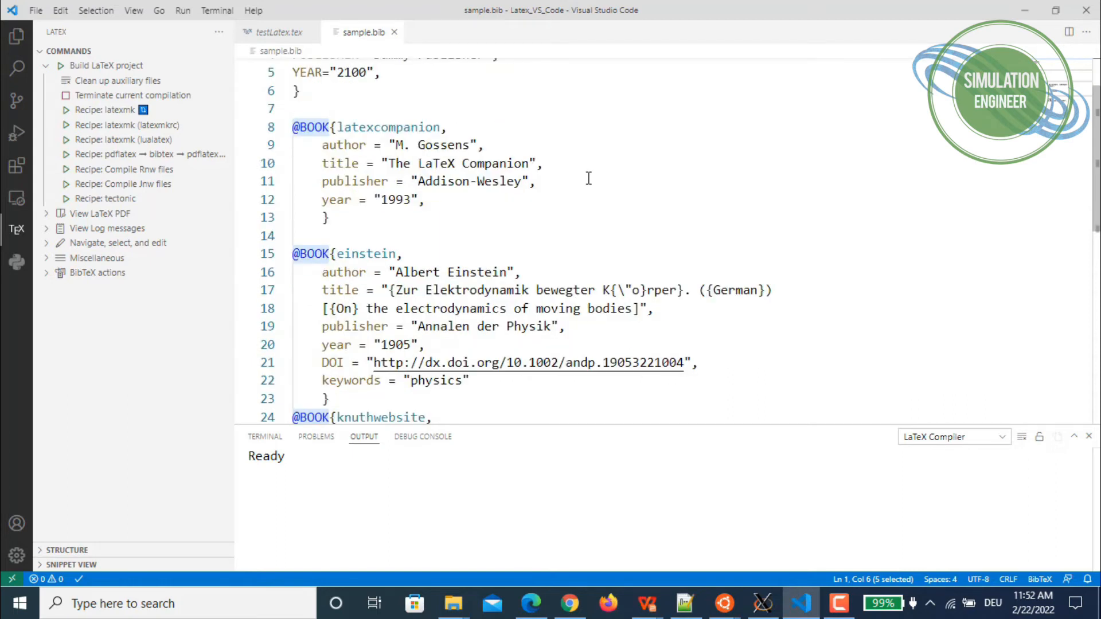
{"action": "scroll", "scroll_direction": "down", "scroll_amount": 3}
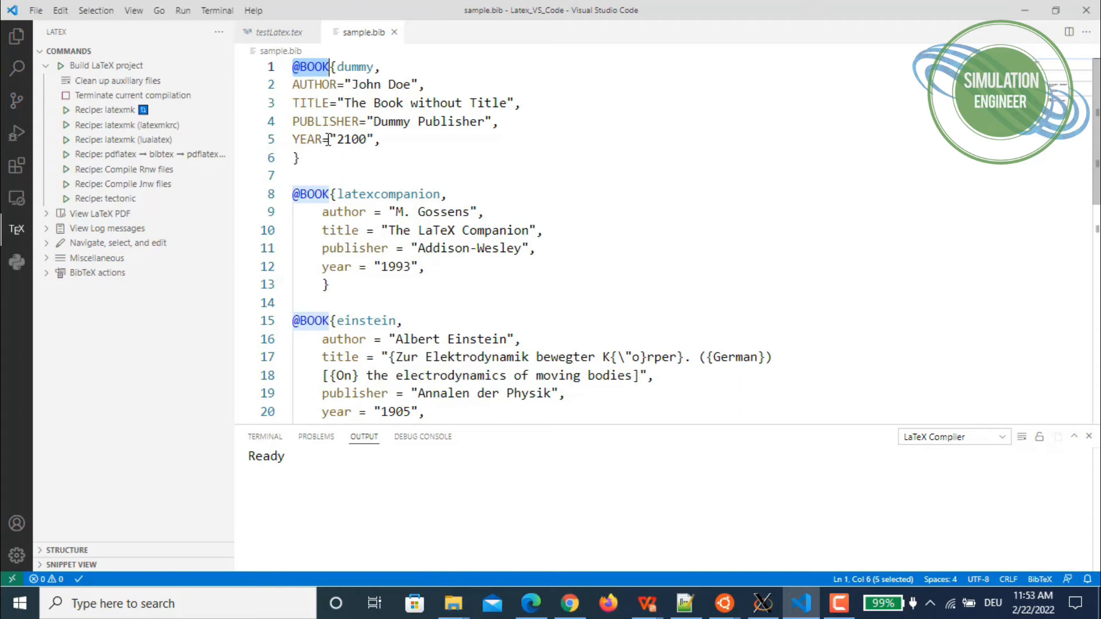
{"action": "scroll", "scroll_direction": "down", "scroll_amount": 3}
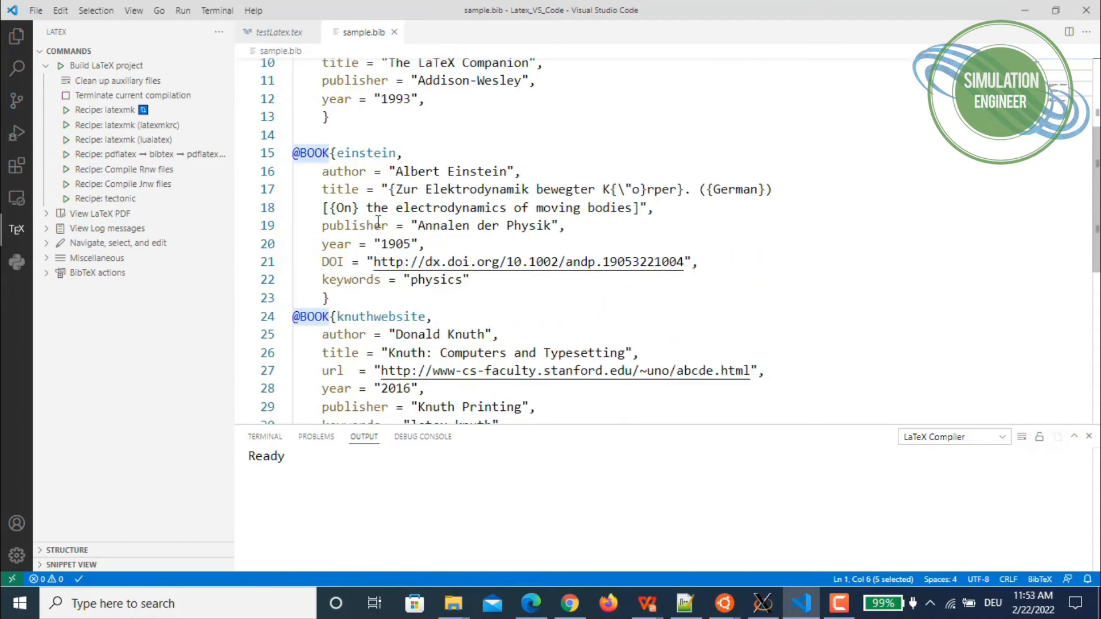
{"action": "scroll", "scroll_direction": "up", "scroll_amount": 3}
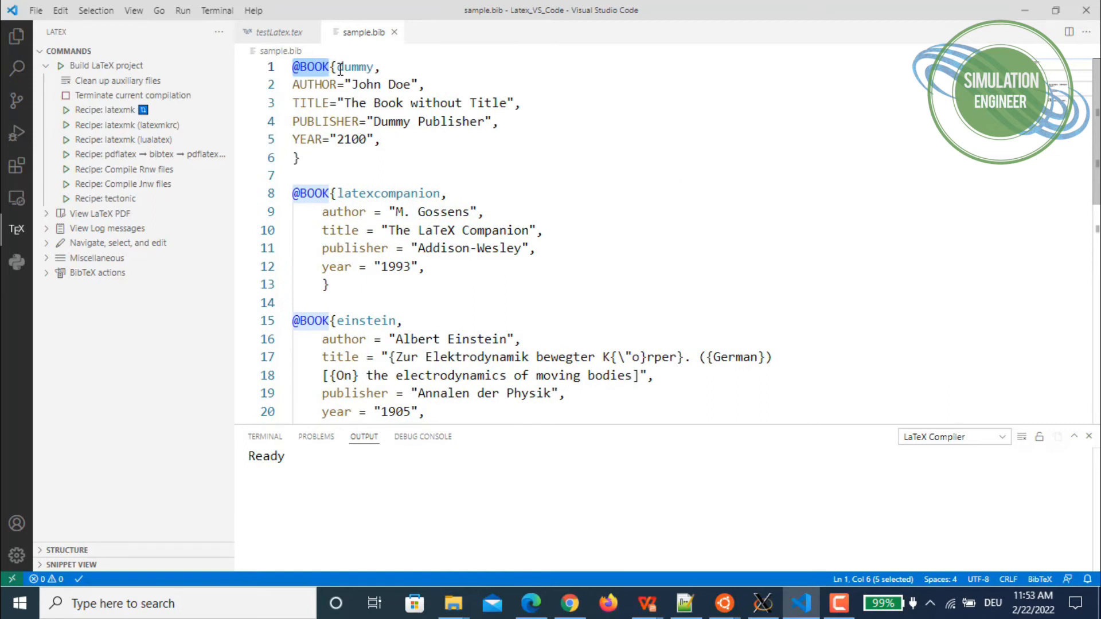
{"action": "double_click", "coordinate": [355, 67]}
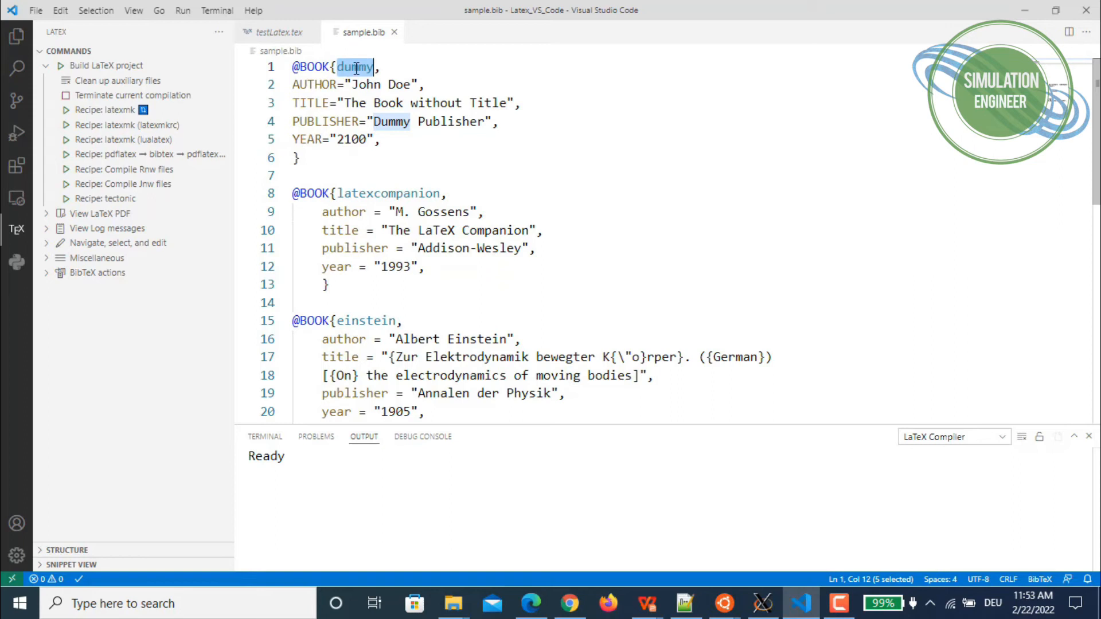
{"action": "mouse_move", "coordinate": [492, 187]}
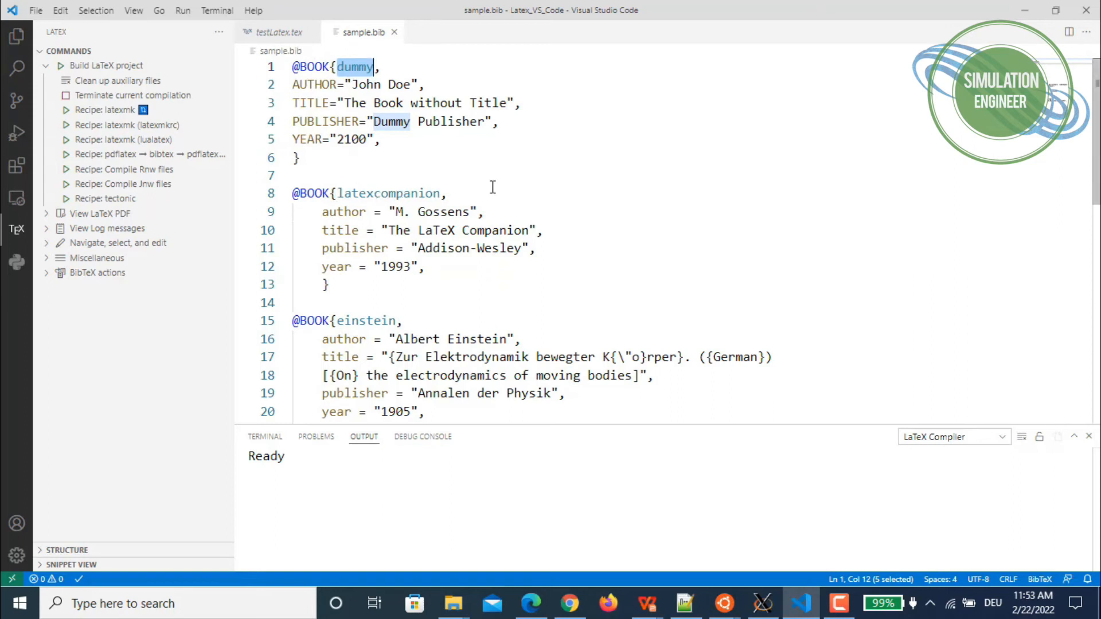
{"action": "left_click", "coordinate": [278, 32]}
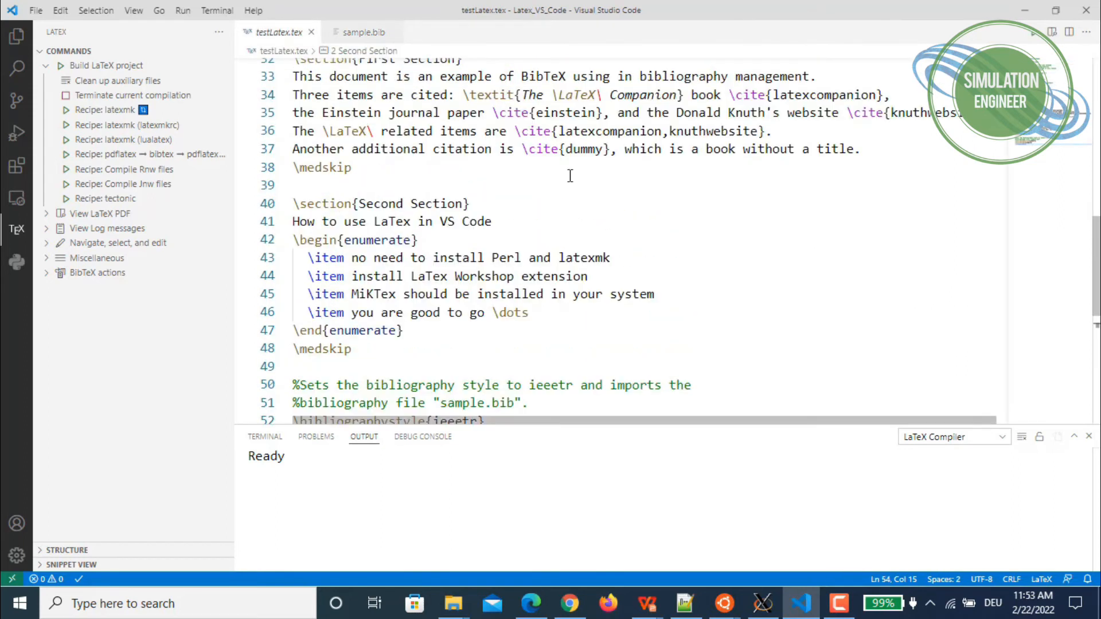
{"action": "double_click", "coordinate": [573, 131]}
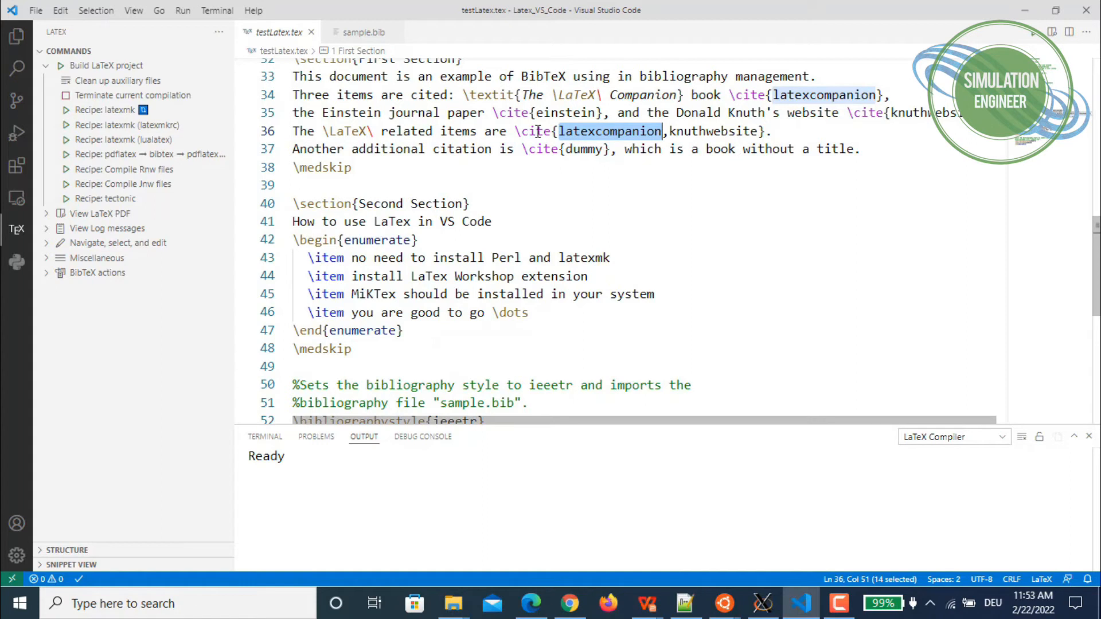
{"action": "mouse_move", "coordinate": [609, 131]}
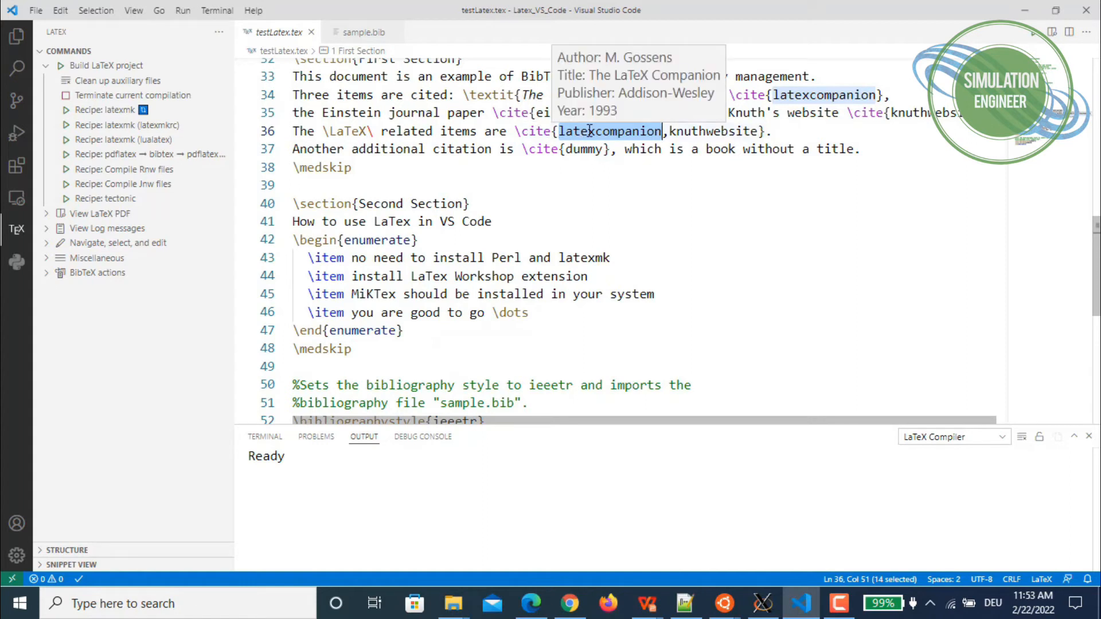
{"action": "left_click", "coordinate": [364, 32]}
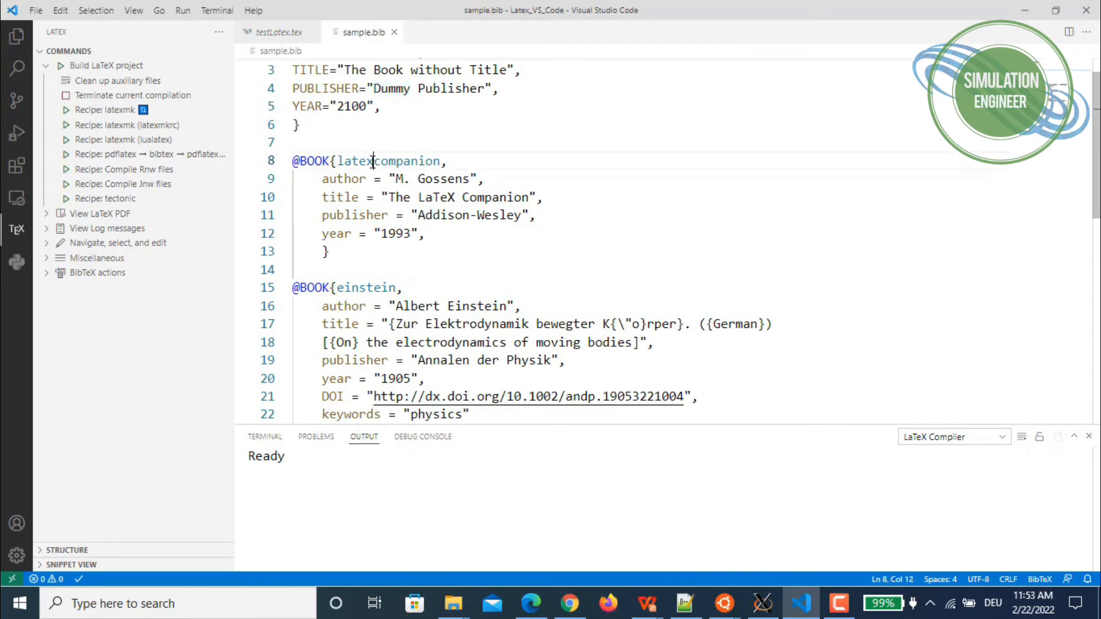
{"action": "left_click", "coordinate": [425, 233]}
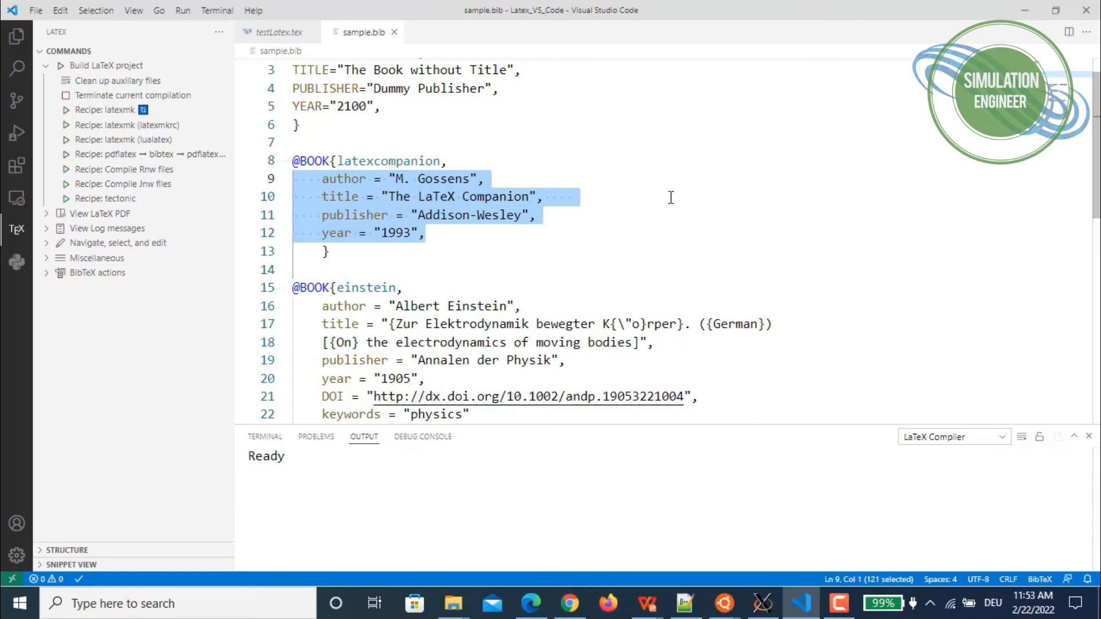
{"action": "scroll", "scroll_direction": "down", "scroll_amount": 3}
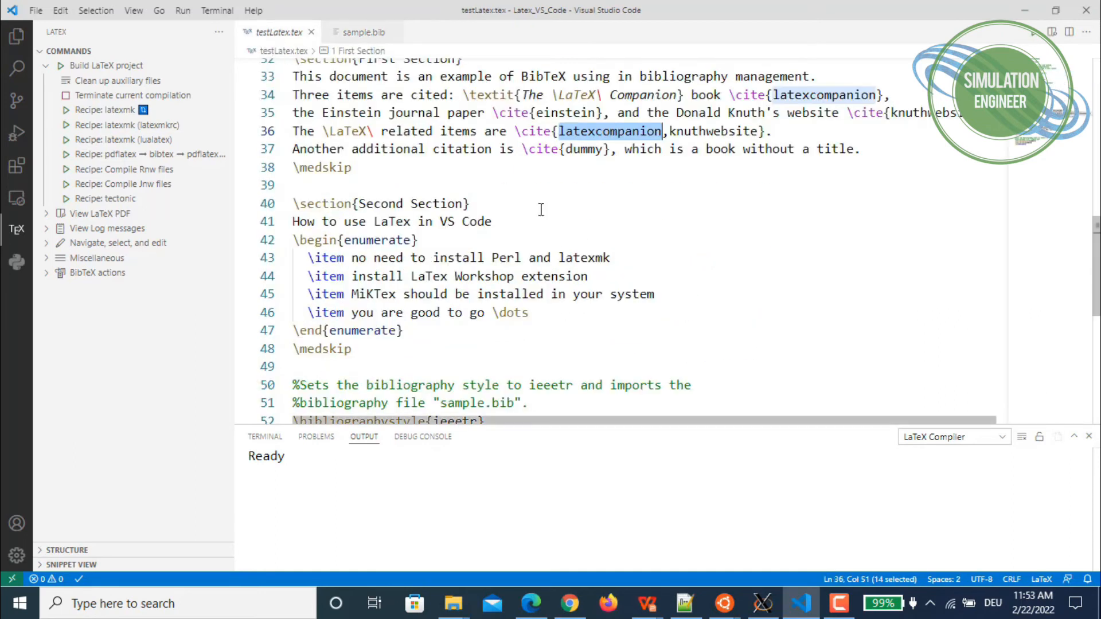
{"action": "scroll", "scroll_direction": "down", "scroll_amount": 3}
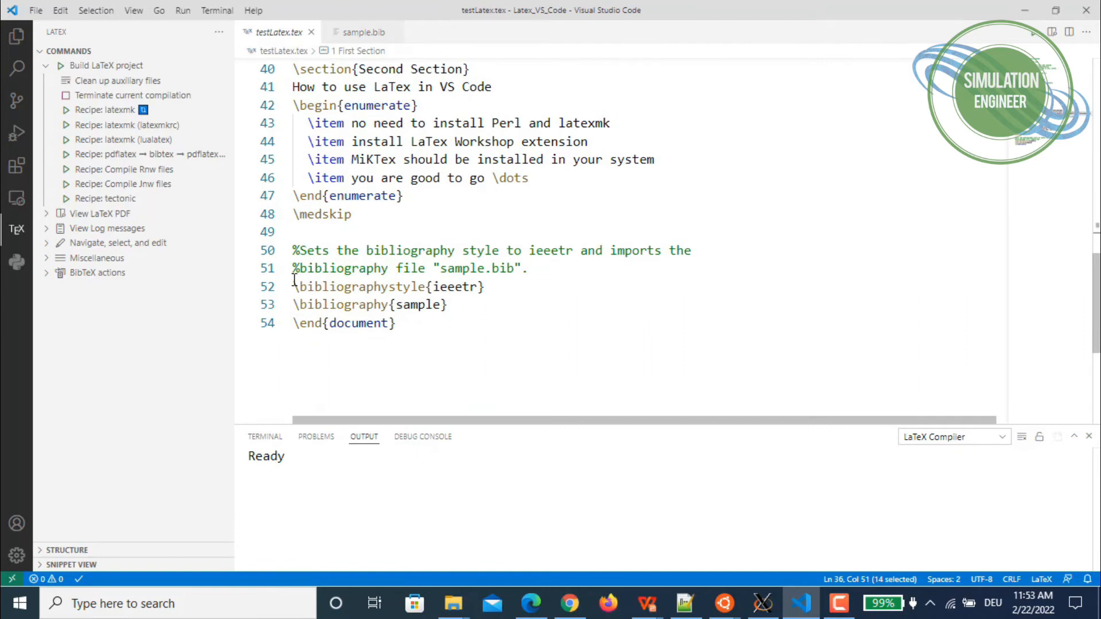
{"action": "mouse_move", "coordinate": [332, 288]}
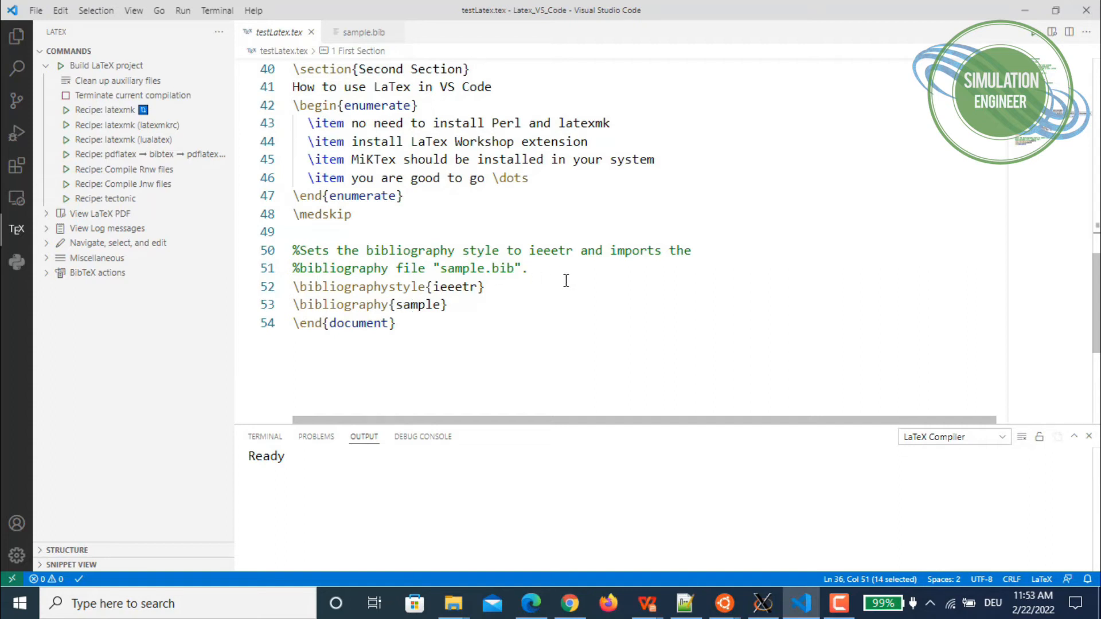
{"action": "mouse_move", "coordinate": [572, 271]}
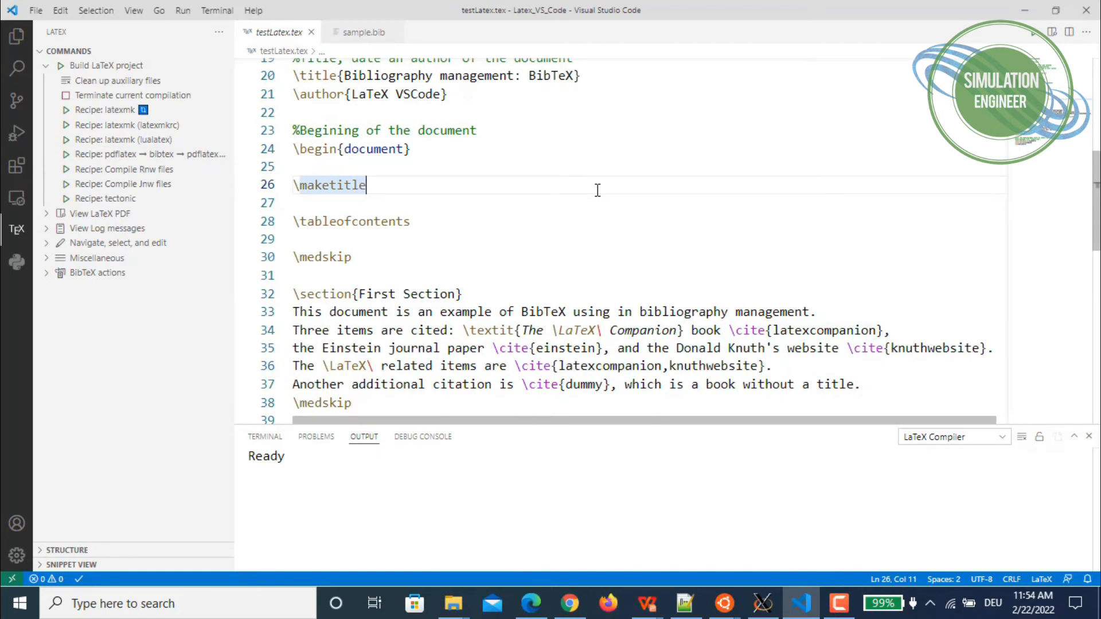
- Run LaTeX Workshop: Build with recipe from the command palette to list the build recipes
{"action": "key", "text": "ctrl+shift+p"}
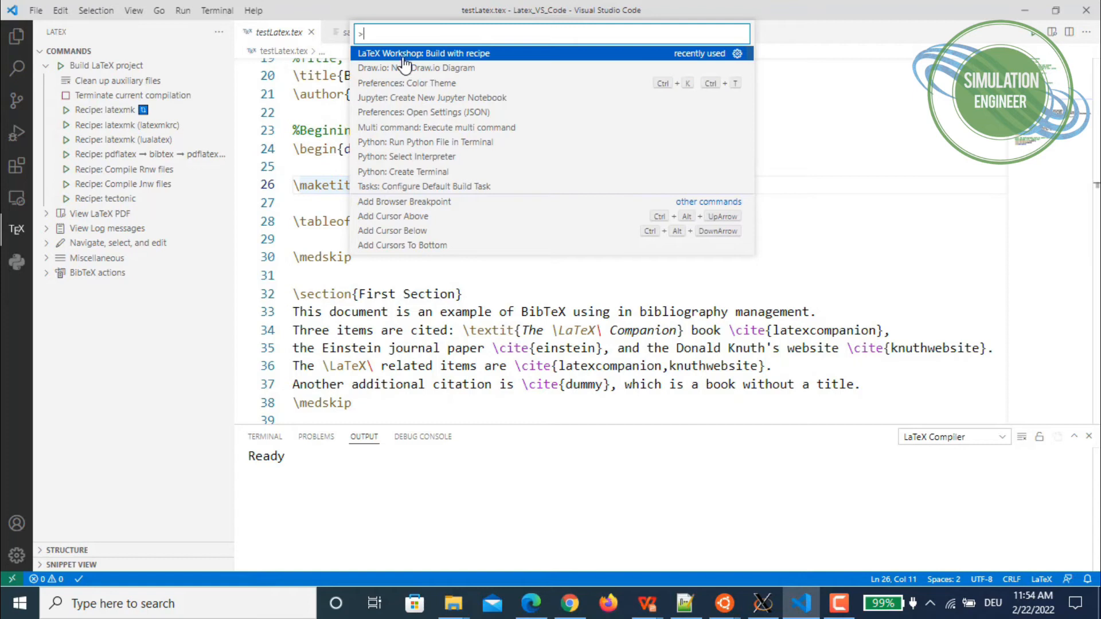
{"action": "mouse_move", "coordinate": [470, 62]}
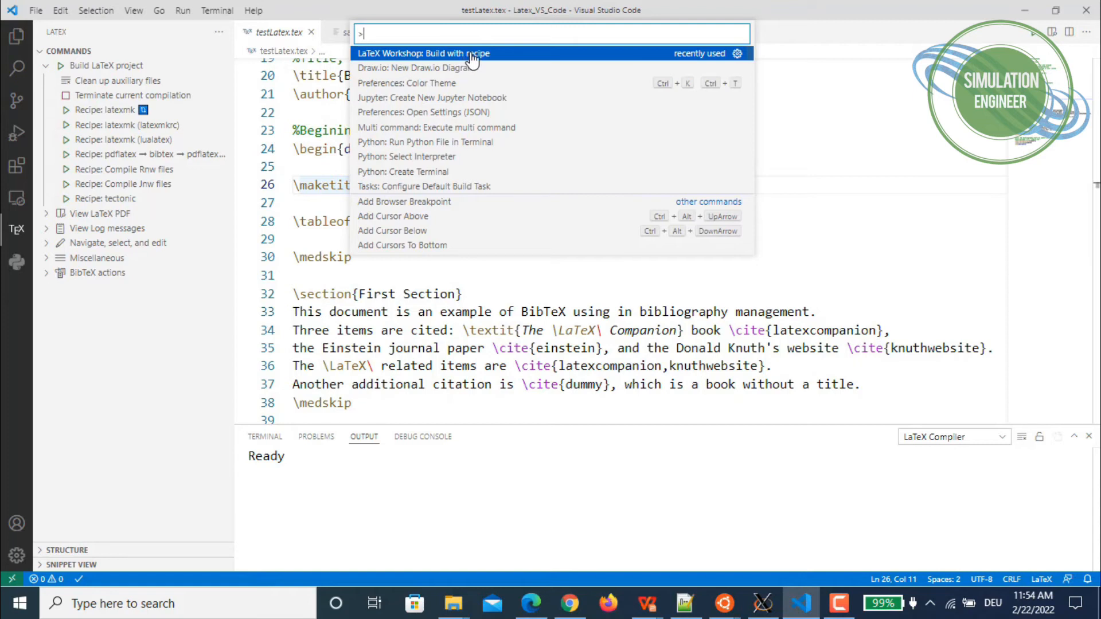
{"action": "left_click", "coordinate": [424, 54]}
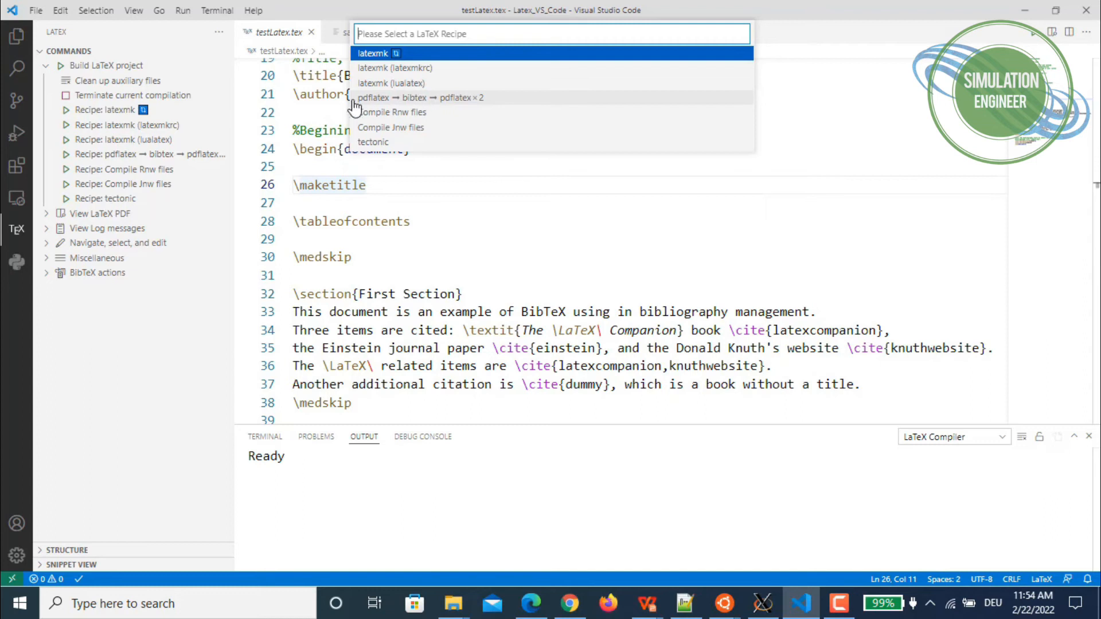
{"action": "mouse_move", "coordinate": [452, 106]}
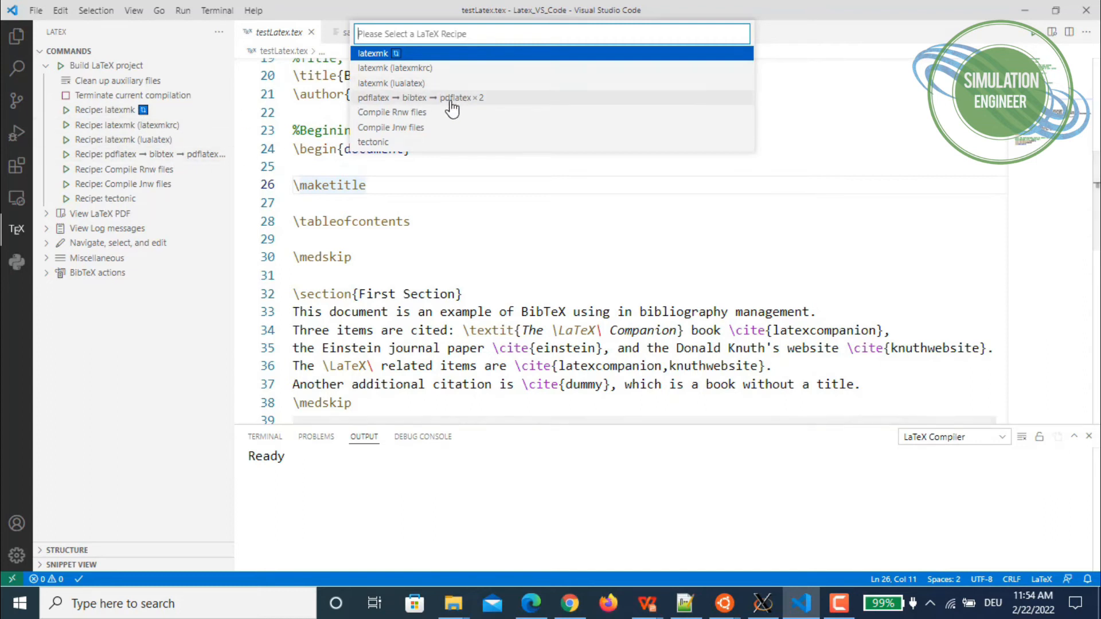
{"action": "mouse_move", "coordinate": [455, 106]}
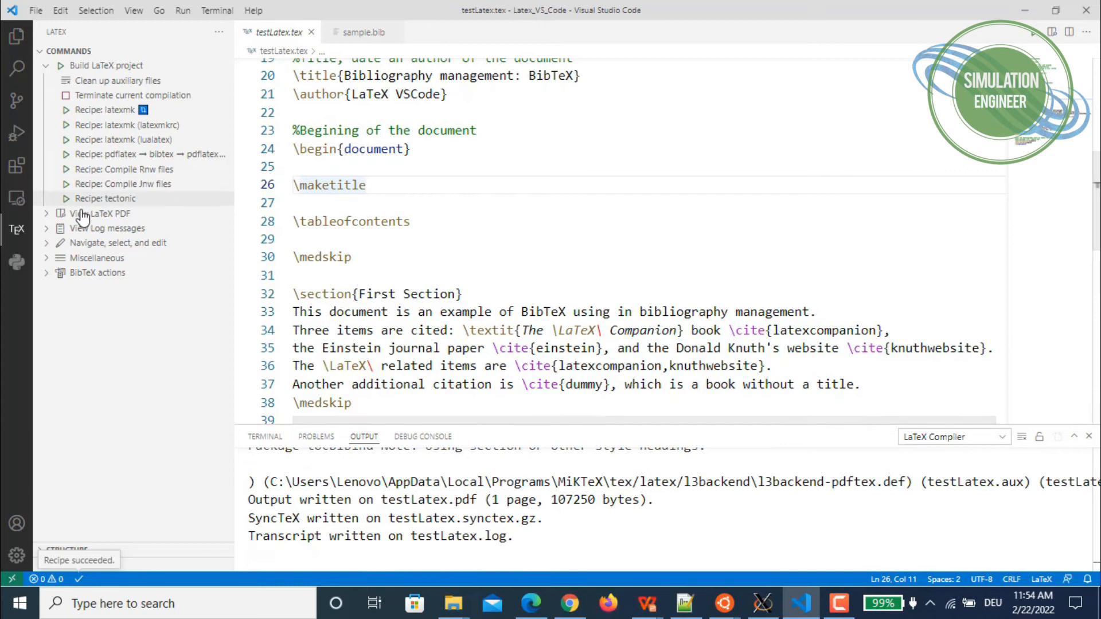
- Show the compiled testLatex.pdf in a VS Code tab via View LaTeX PDF → View in VSCode tab
{"action": "left_click", "coordinate": [102, 213]}
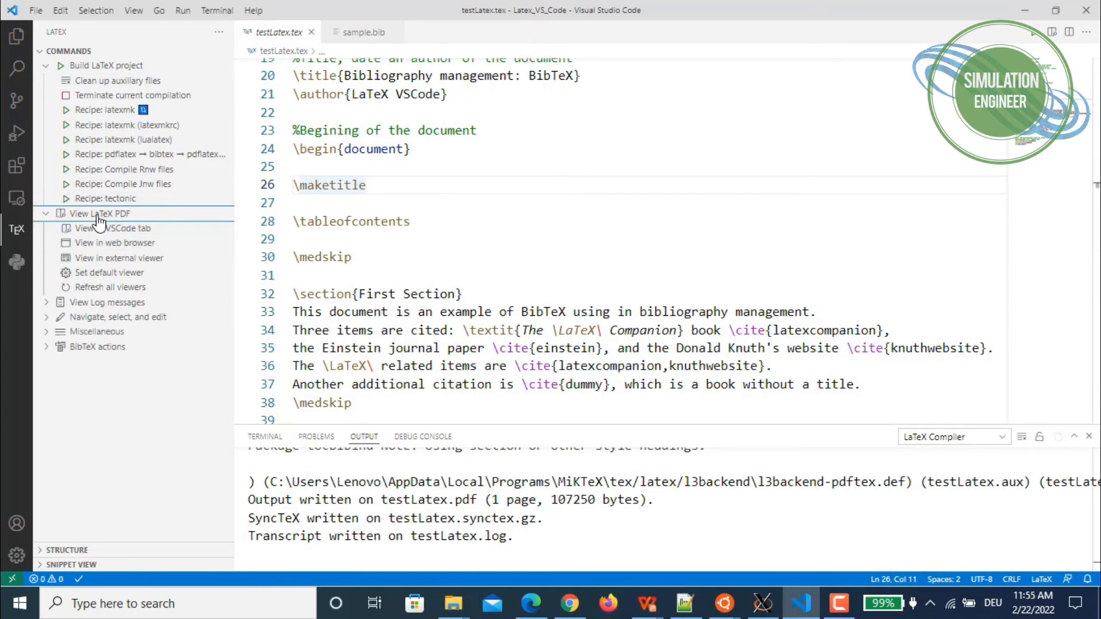
{"action": "left_click", "coordinate": [101, 214]}
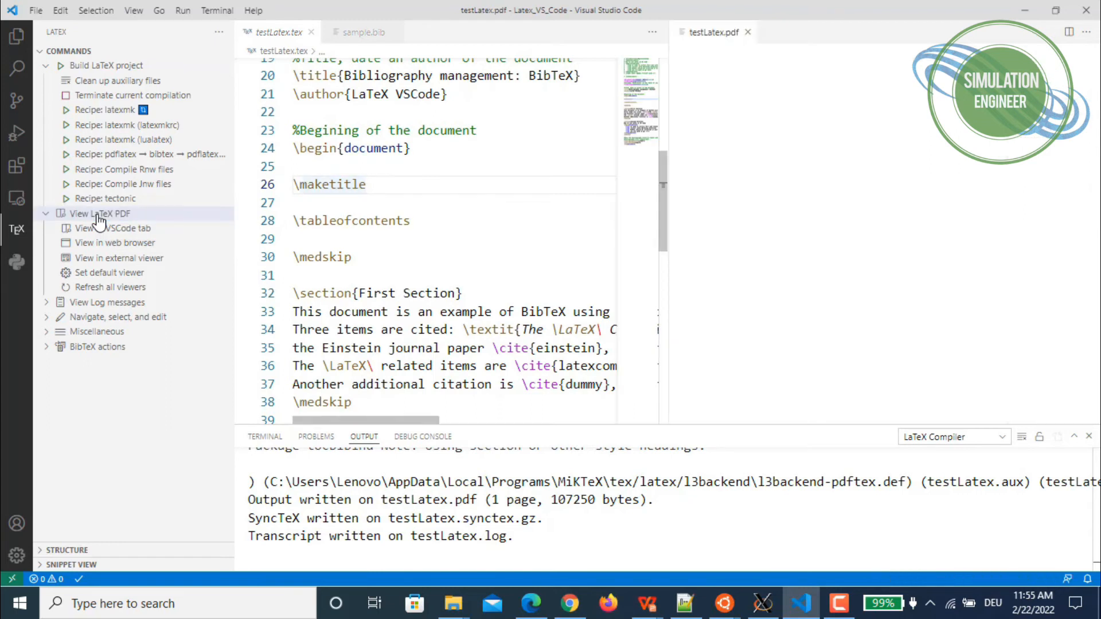
{"action": "left_click", "coordinate": [365, 184]}
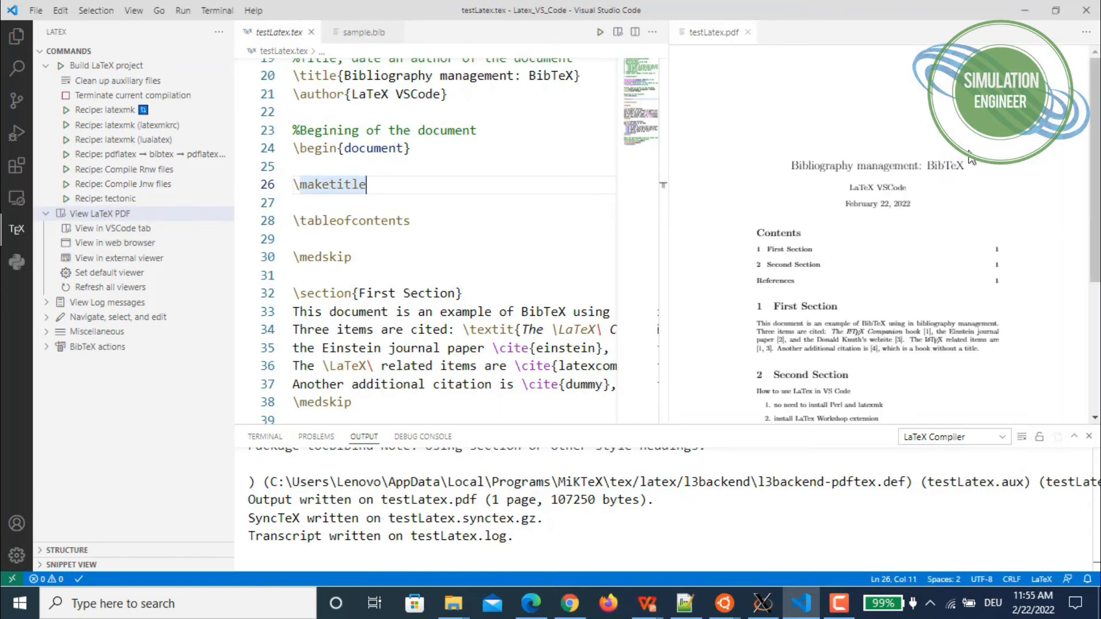
{"action": "mouse_move", "coordinate": [992, 203]}
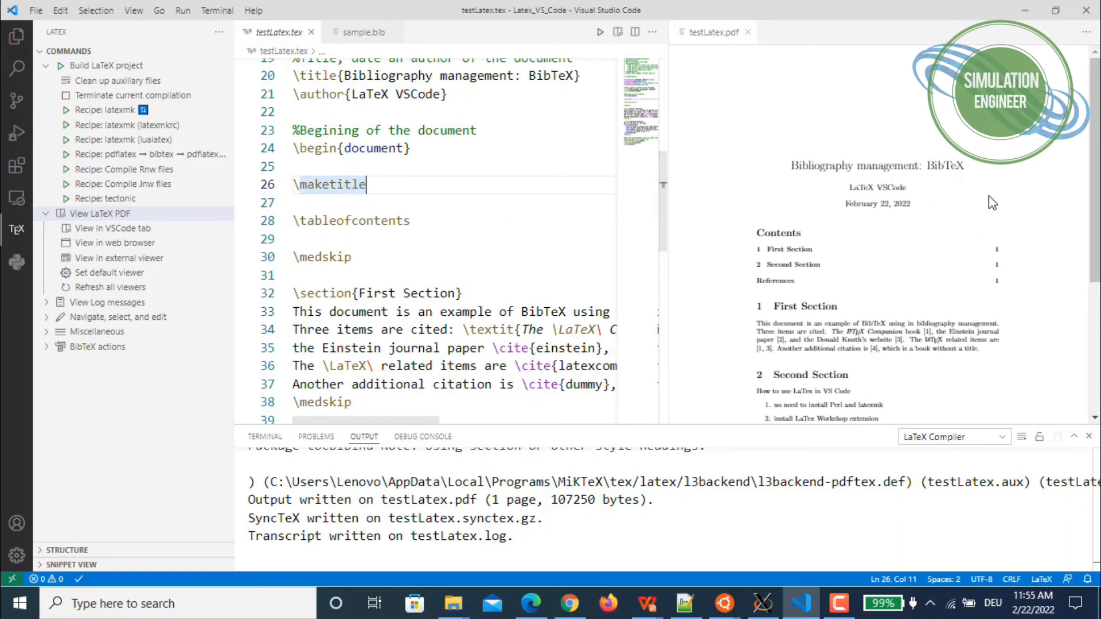
{"action": "scroll", "scroll_direction": "down", "scroll_amount": 3}
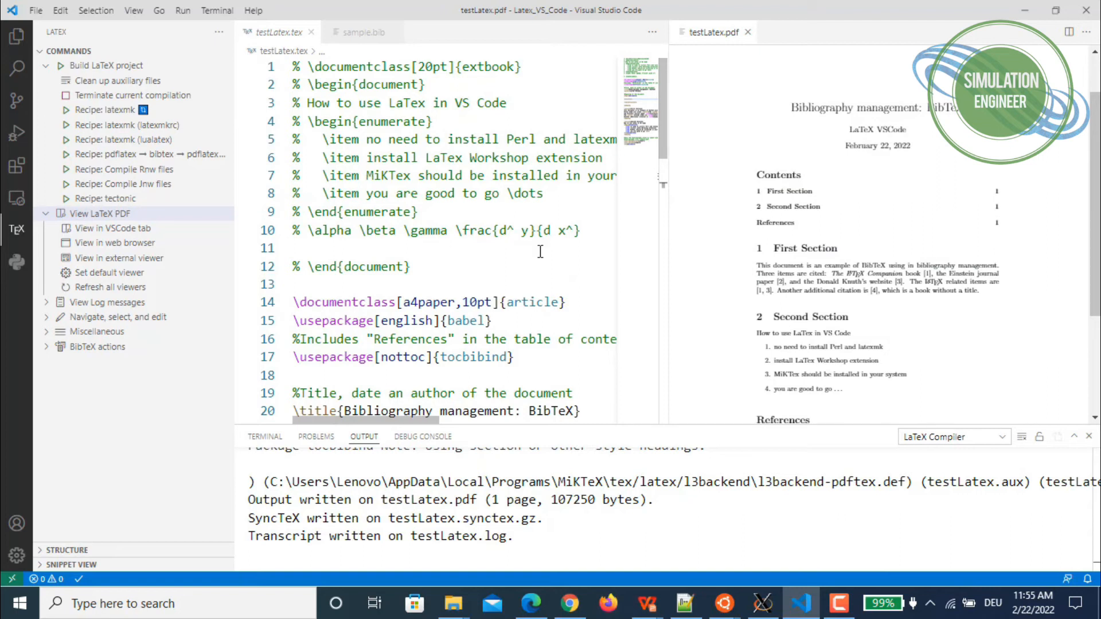
- Widen the testLatex.pdf preview so title, author, date and contents appear larger beside the source
{"action": "scroll", "scroll_direction": "down", "scroll_amount": 3}
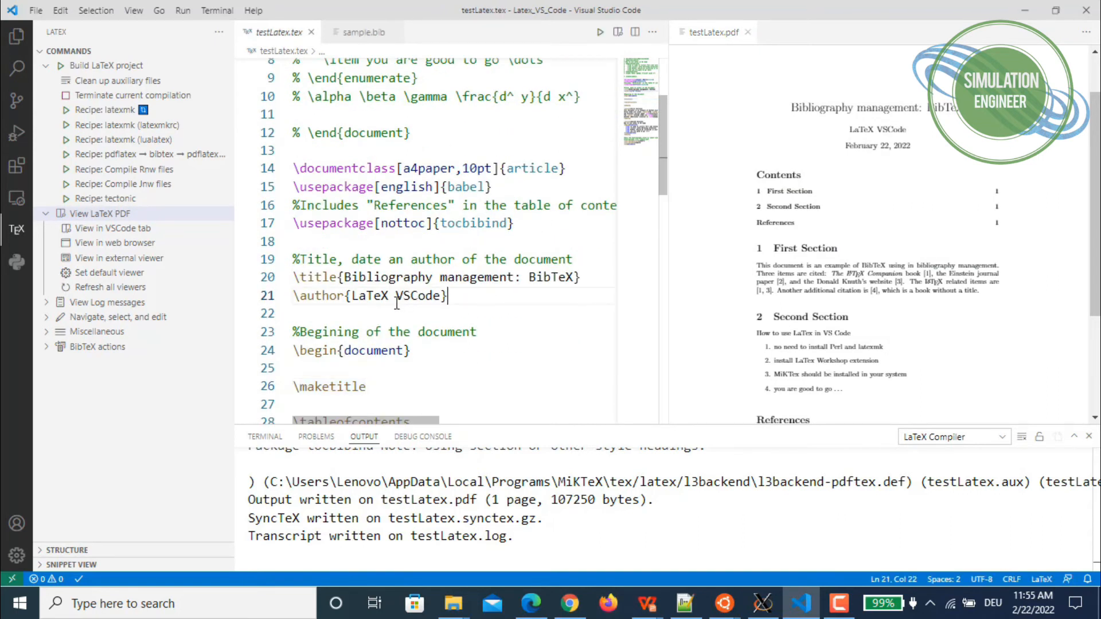
{"action": "left_click_drag", "start_coordinate": [446, 295], "coordinate": [292, 276]}
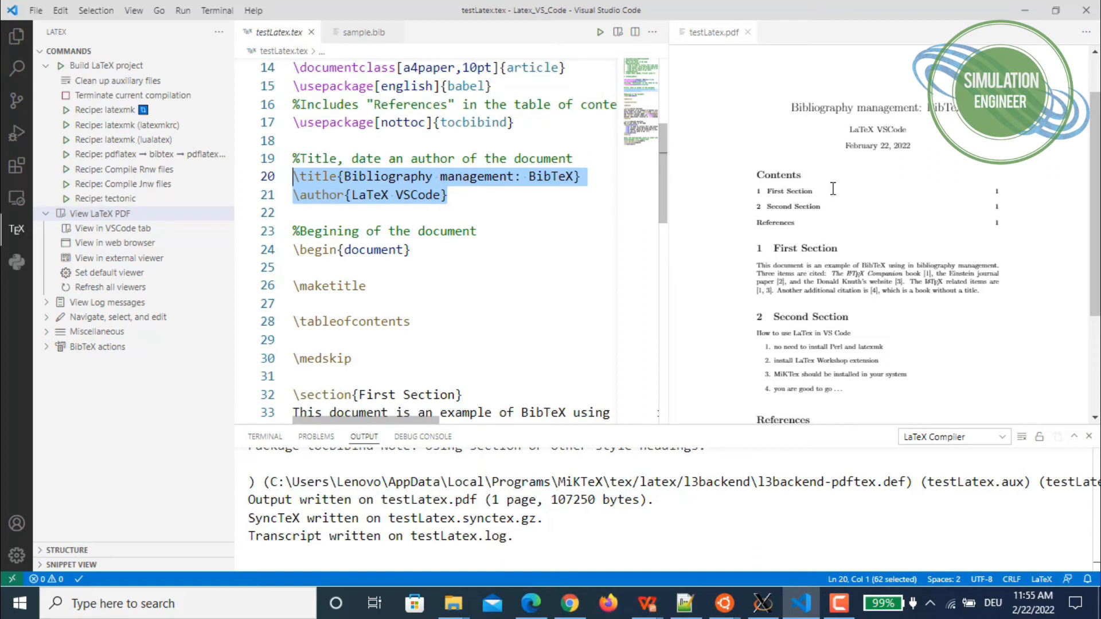
{"action": "mouse_move", "coordinate": [847, 155]}
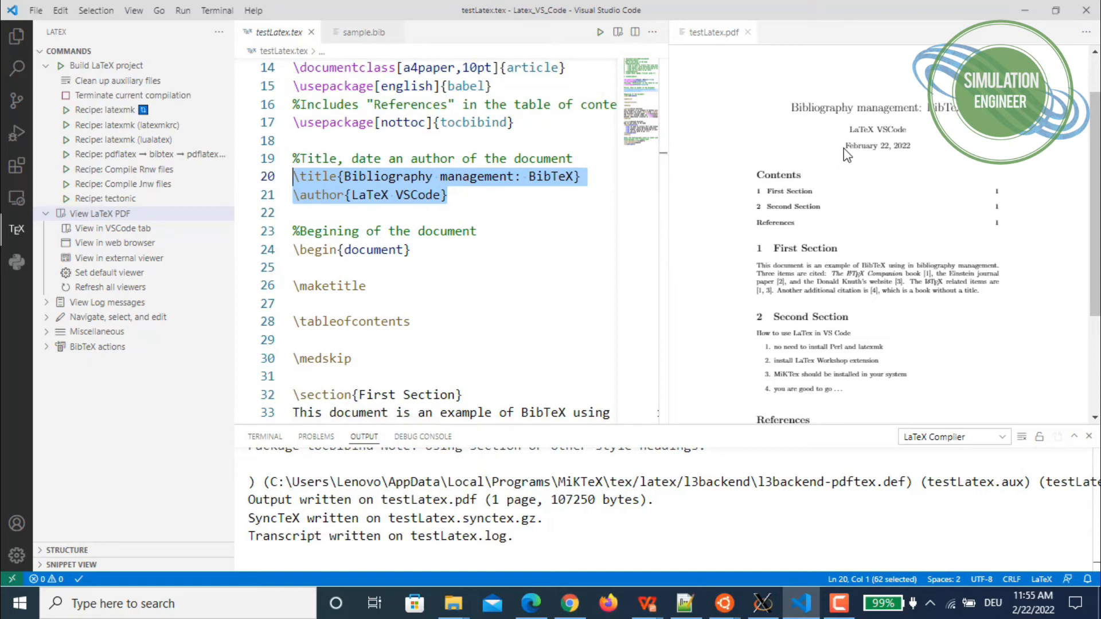
{"action": "mouse_move", "coordinate": [901, 165]}
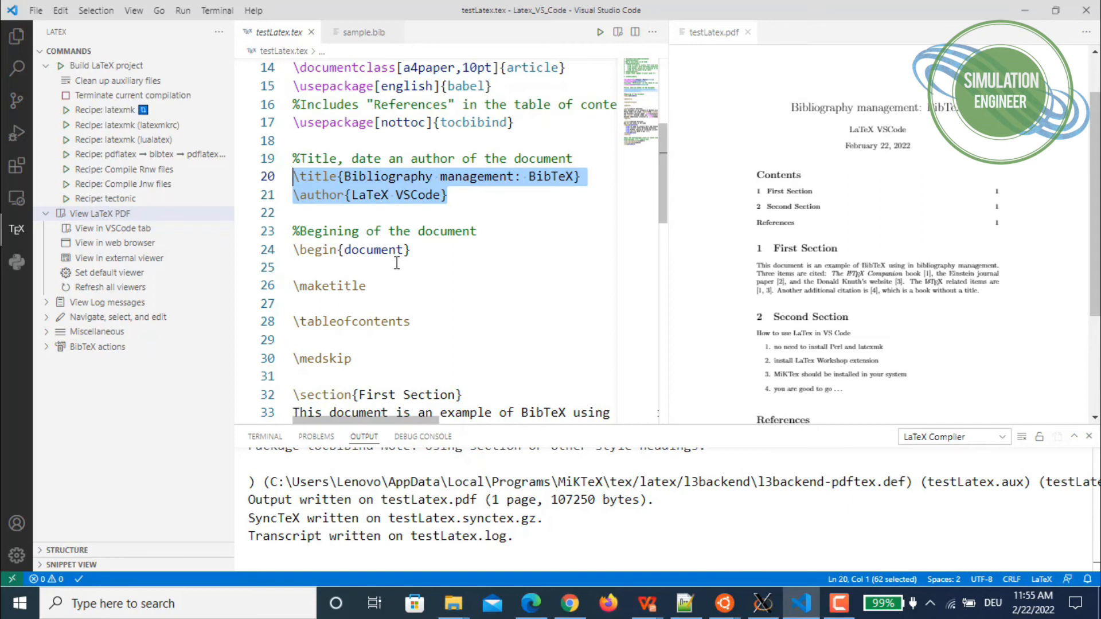
{"action": "mouse_move", "coordinate": [365, 320]}
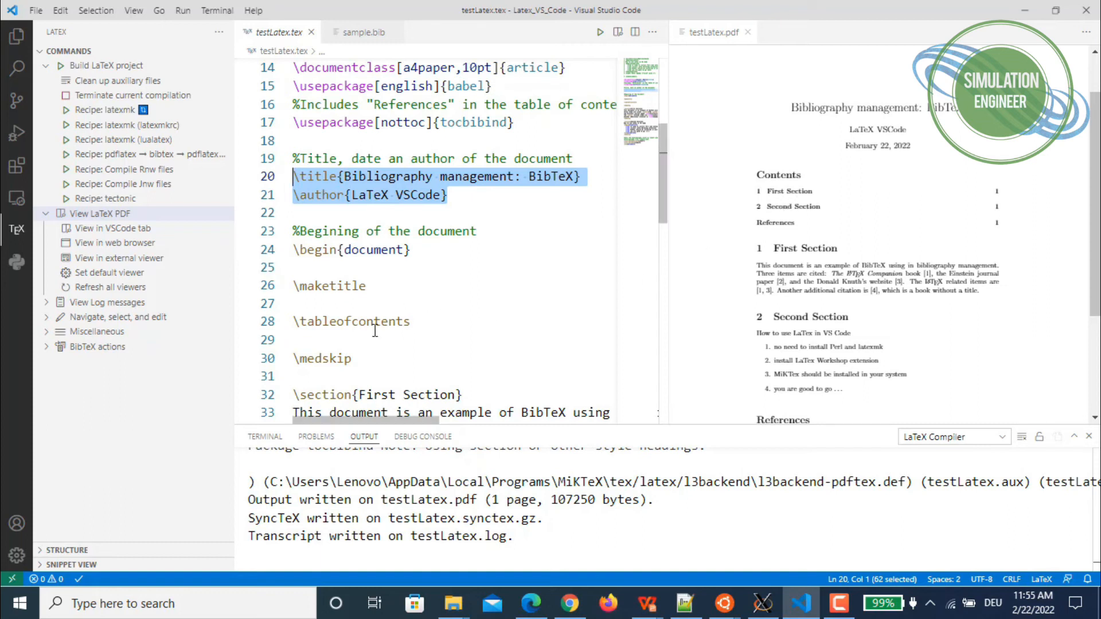
{"action": "scroll", "scroll_direction": "down", "scroll_amount": 3}
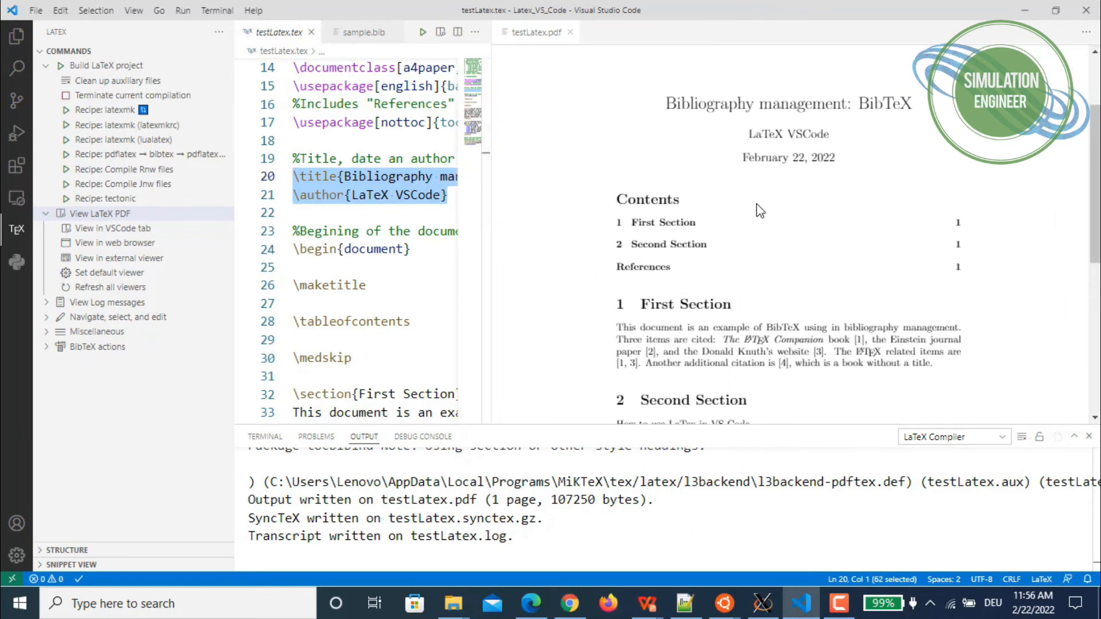
{"action": "scroll", "scroll_direction": "down", "scroll_amount": 3}
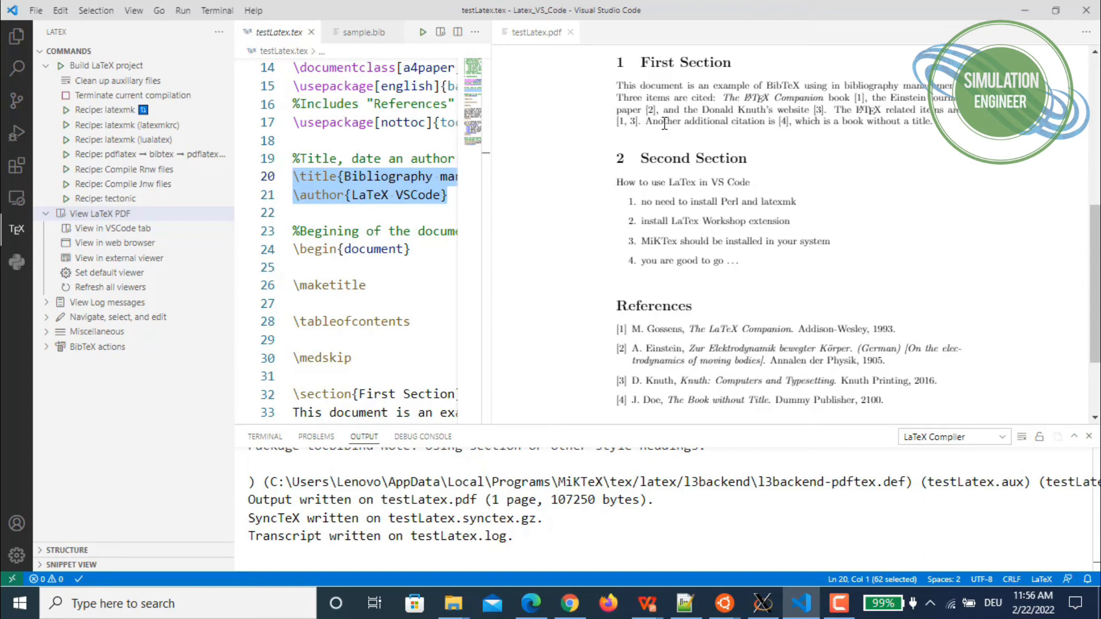
{"action": "mouse_move", "coordinate": [836, 223]}
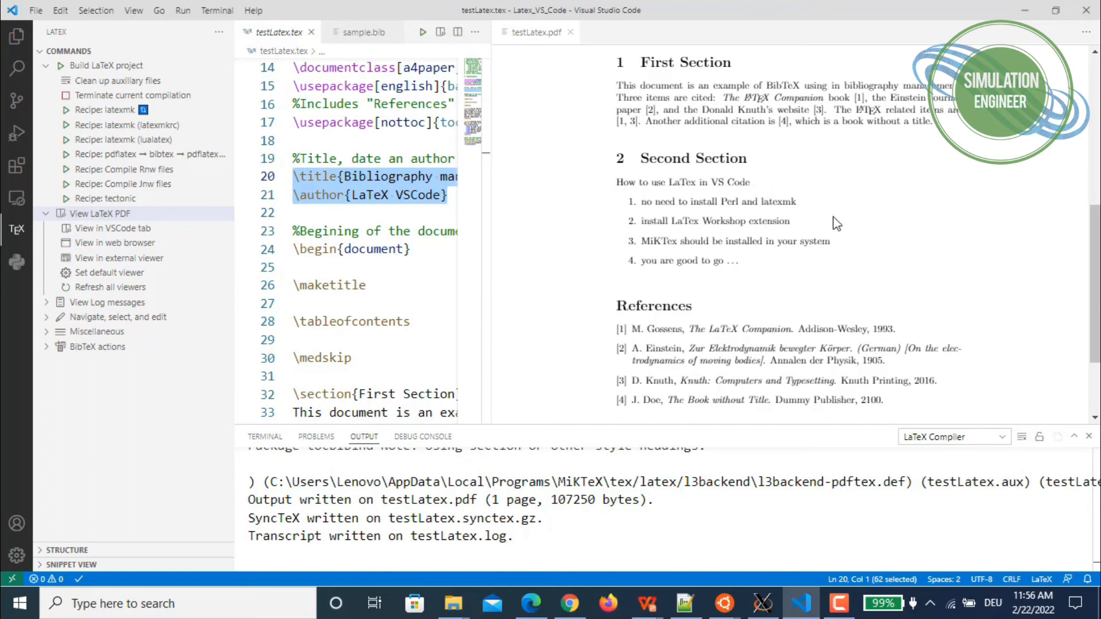
{"action": "mouse_move", "coordinate": [859, 276]}
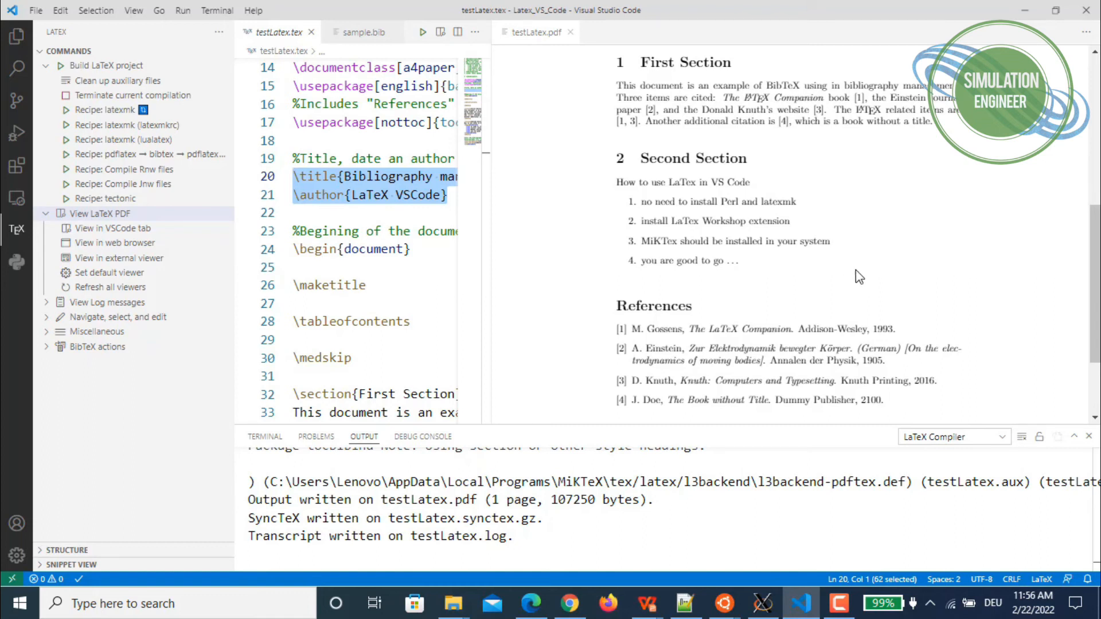
{"action": "mouse_move", "coordinate": [771, 135]}
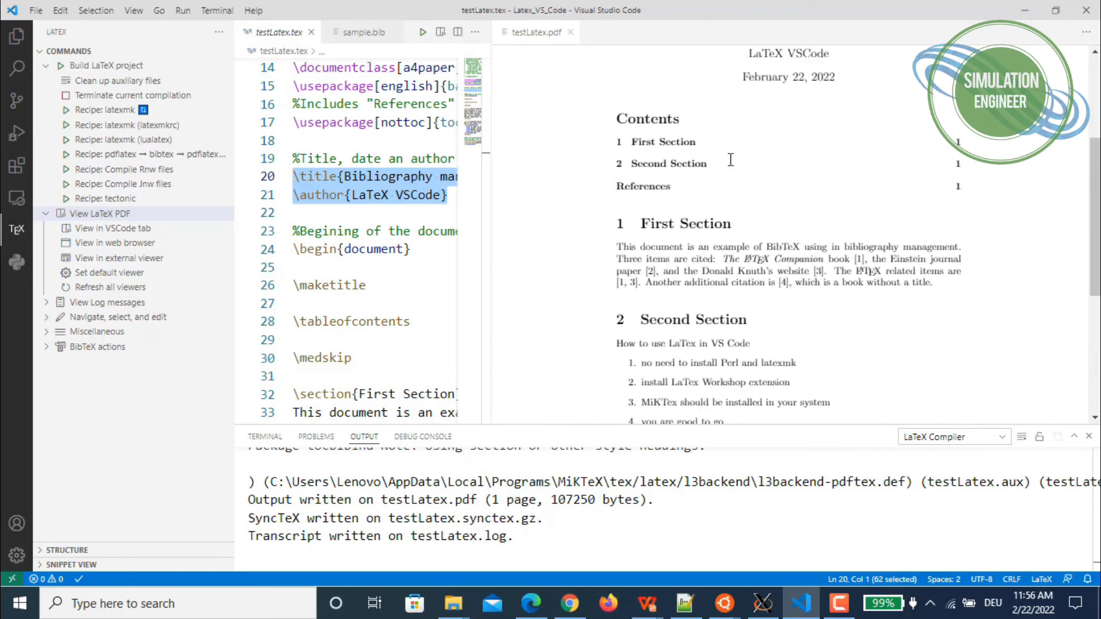
{"action": "scroll", "scroll_direction": "down", "scroll_amount": 3}
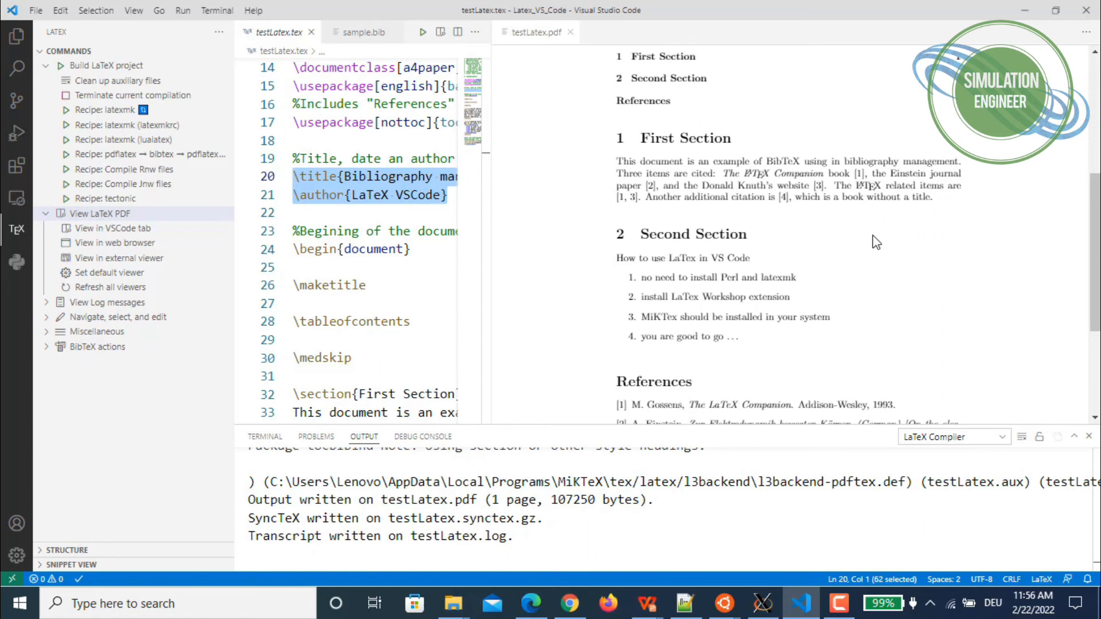
{"action": "scroll", "scroll_direction": "down", "scroll_amount": 3}
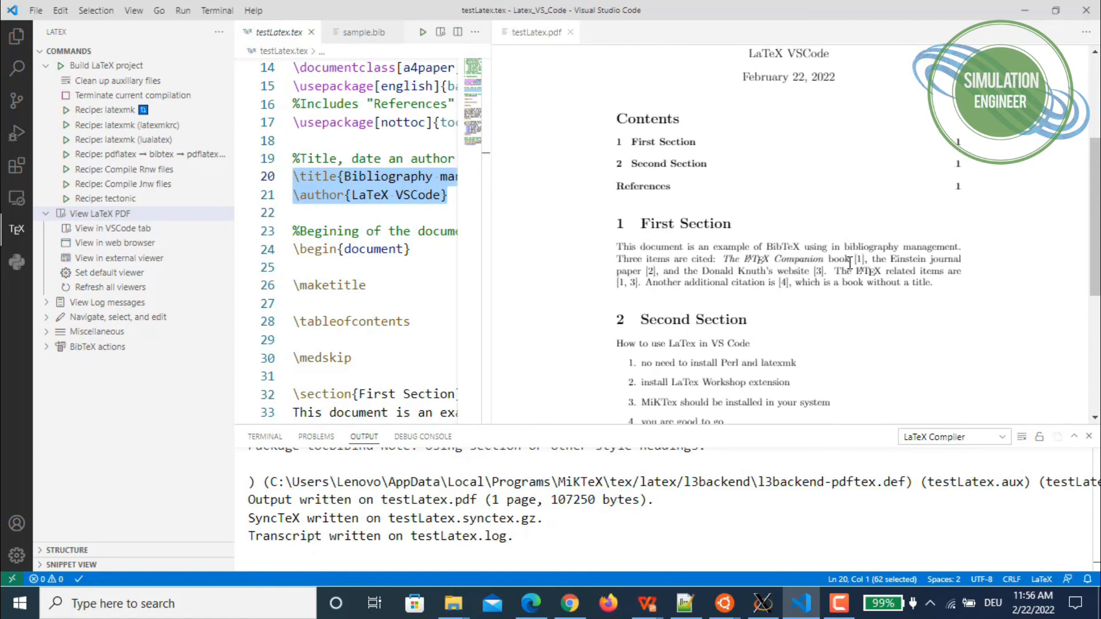
{"action": "scroll", "scroll_direction": "down", "scroll_amount": 3}
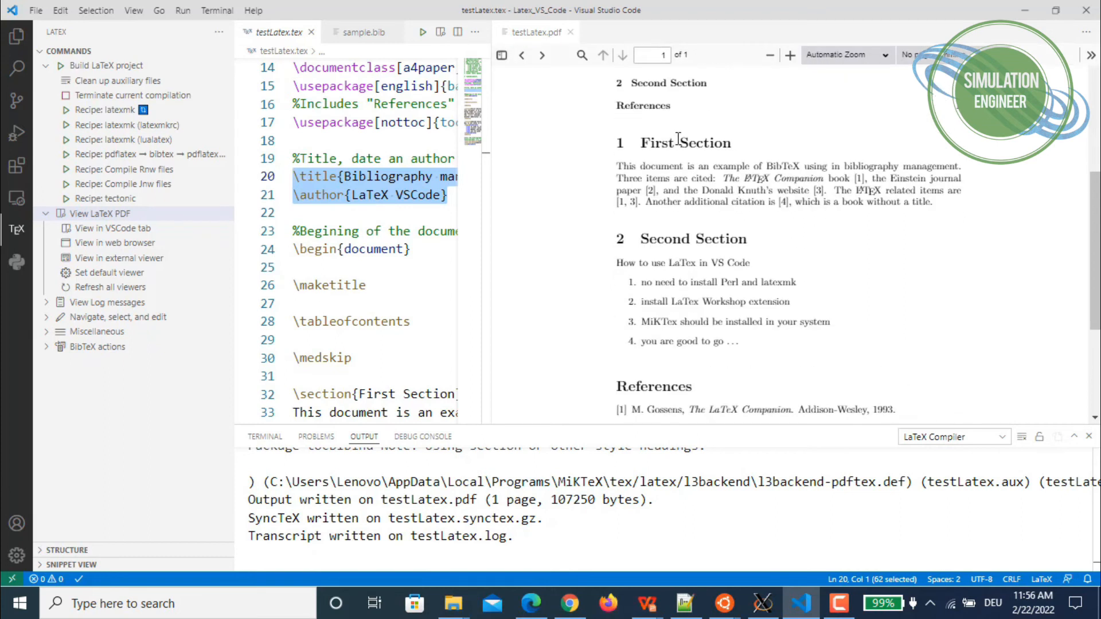
{"action": "mouse_move", "coordinate": [158, 361]}
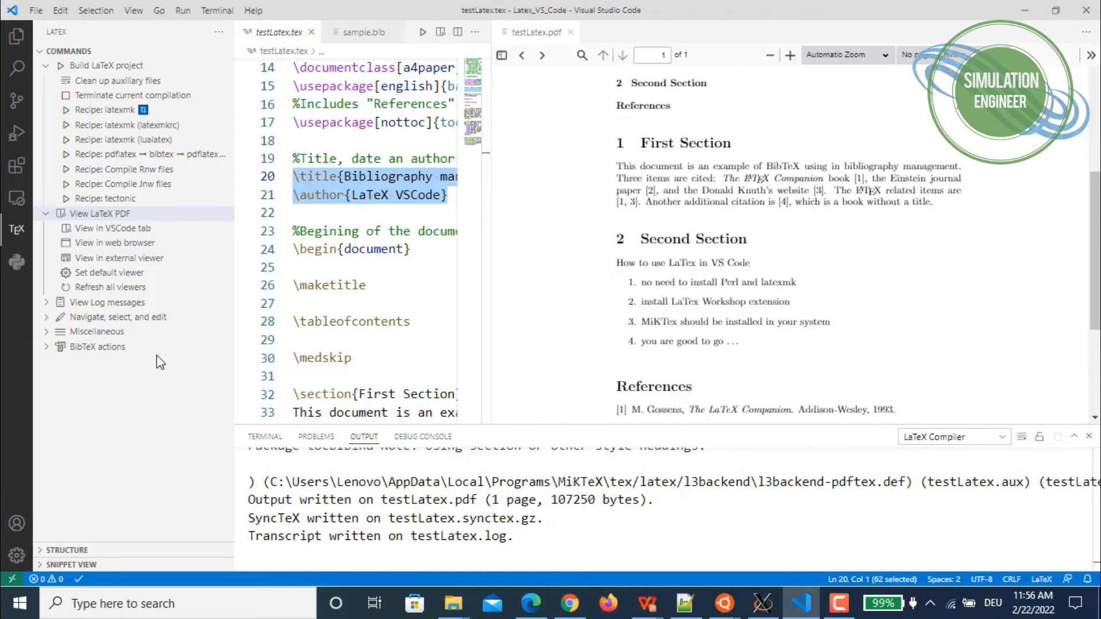
{"action": "scroll", "scroll_direction": "up", "scroll_amount": 3}
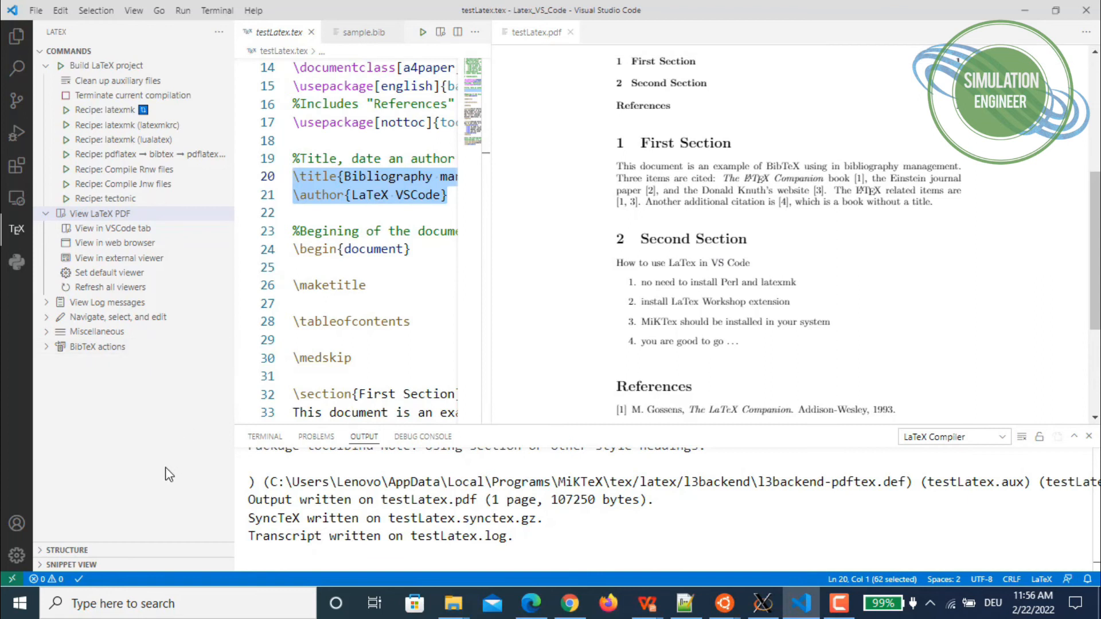
{"action": "mouse_move", "coordinate": [123, 265]}
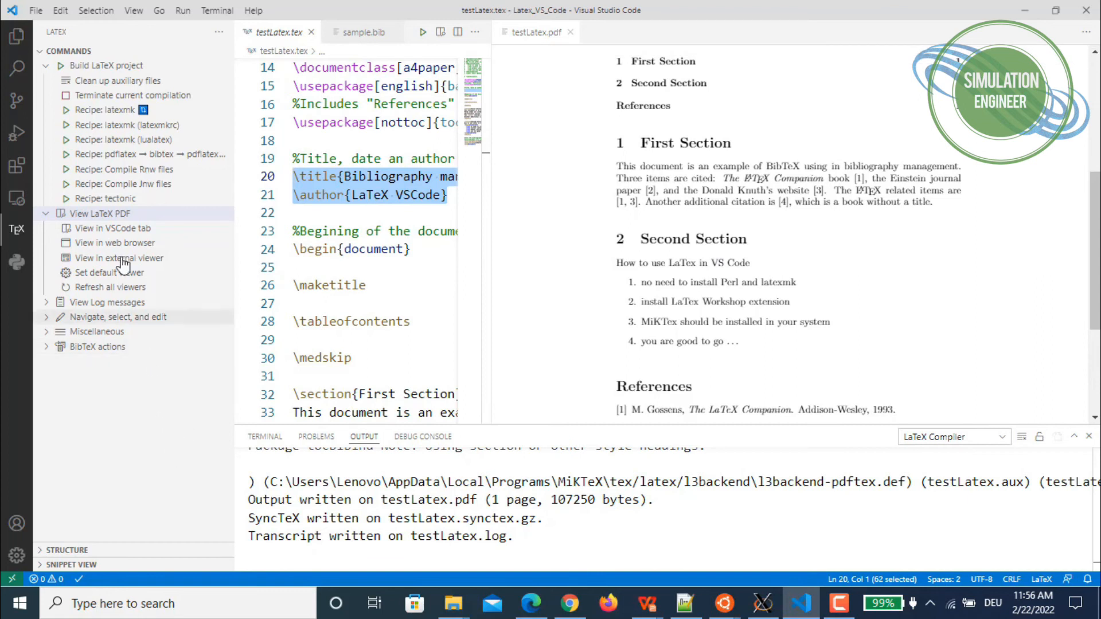
{"action": "mouse_move", "coordinate": [733, 192]}
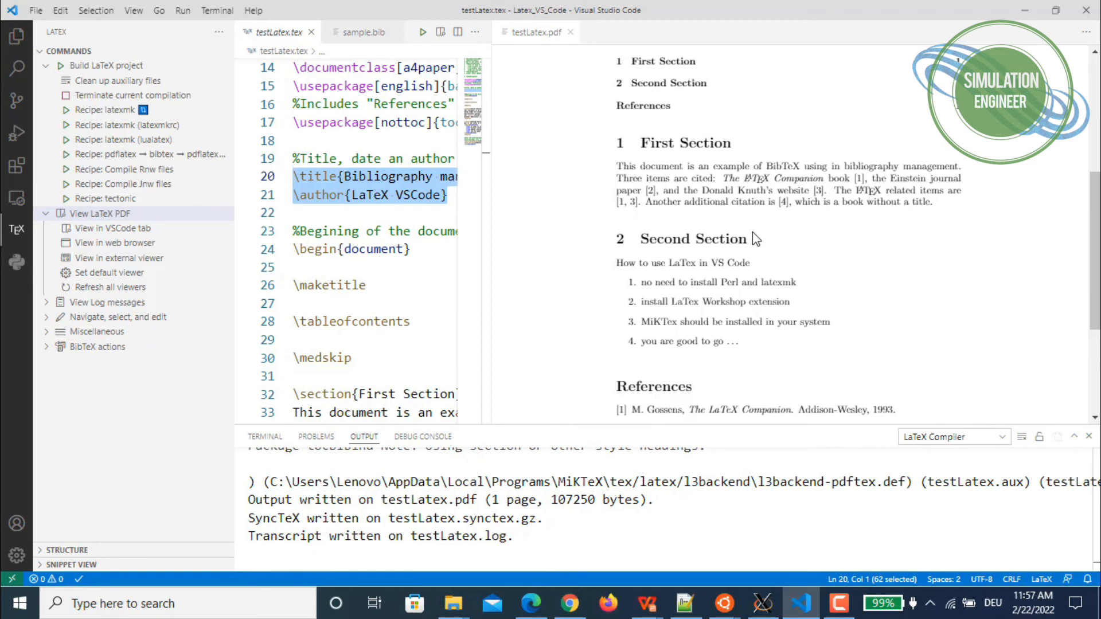
{"action": "scroll", "scroll_direction": "down", "scroll_amount": 3}
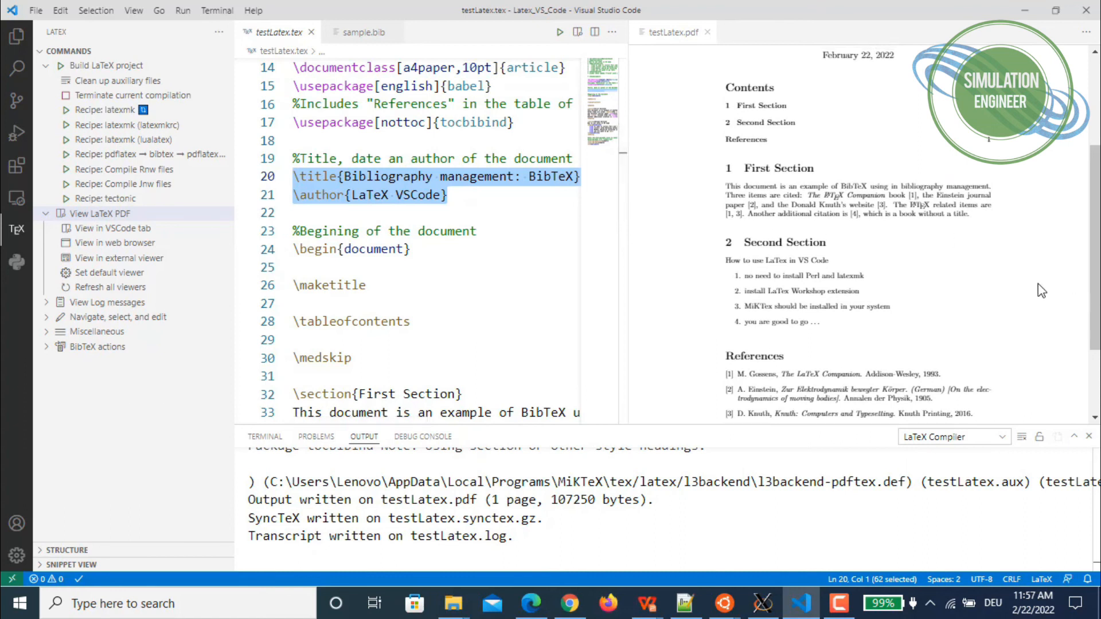
{"action": "scroll", "scroll_direction": "down", "scroll_amount": 3}
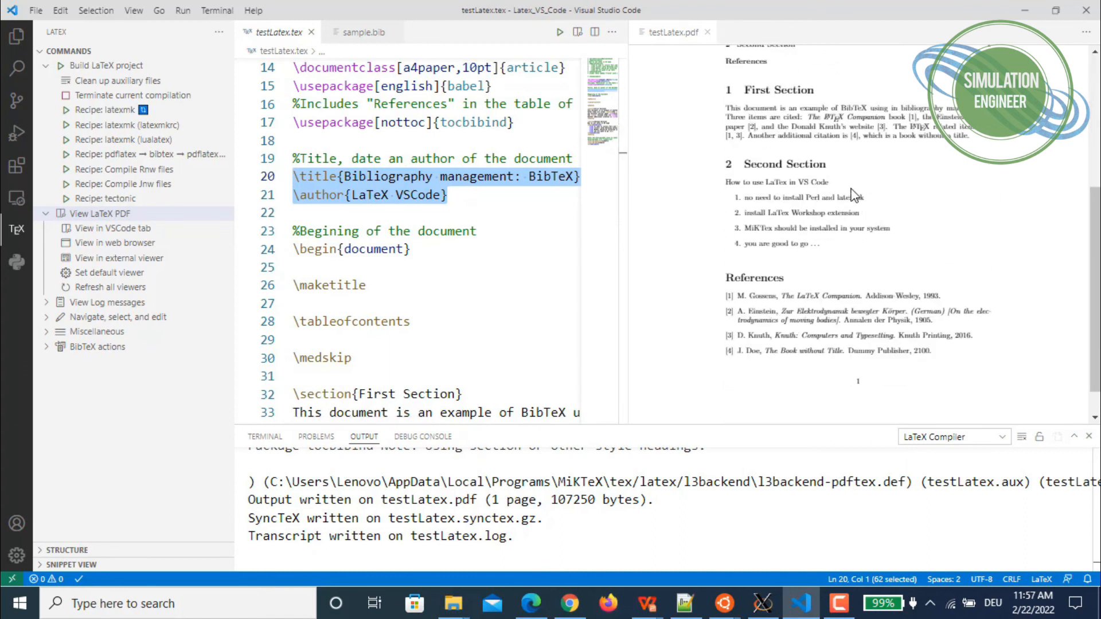
{"action": "mouse_move", "coordinate": [885, 199]}
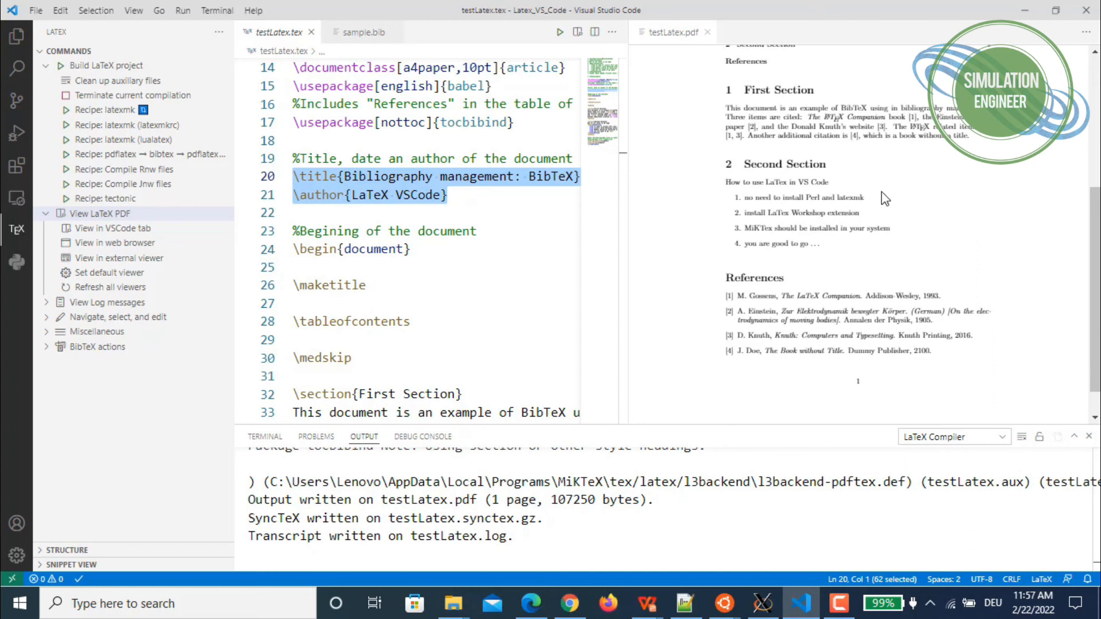
{"action": "mouse_move", "coordinate": [956, 264]}
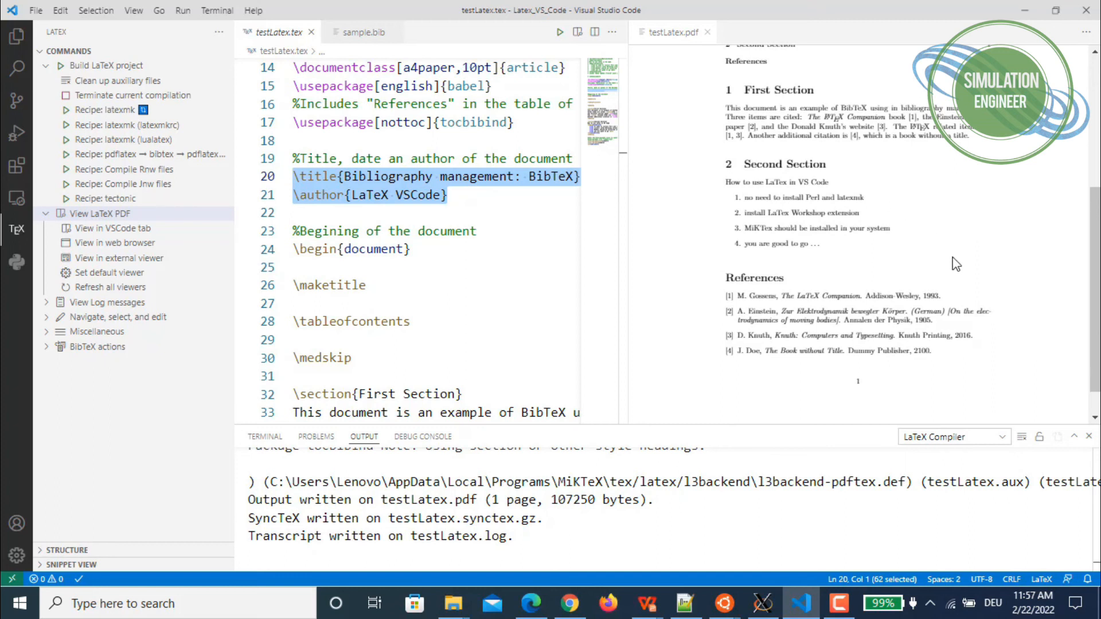
{"action": "mouse_move", "coordinate": [1007, 316]}
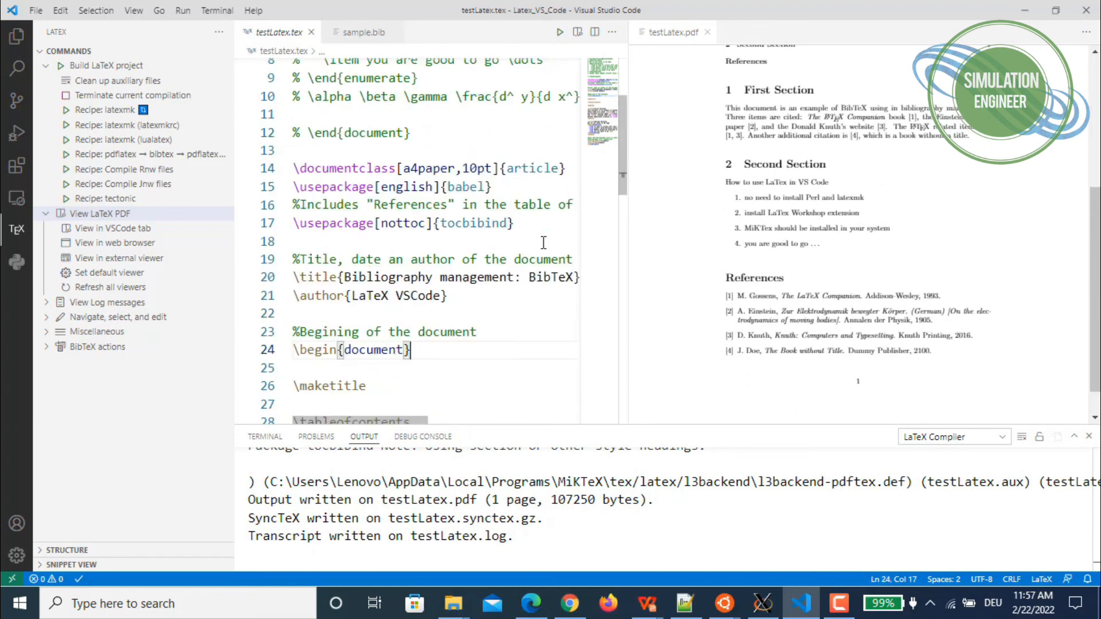
{"action": "scroll", "scroll_direction": "down", "scroll_amount": 3}
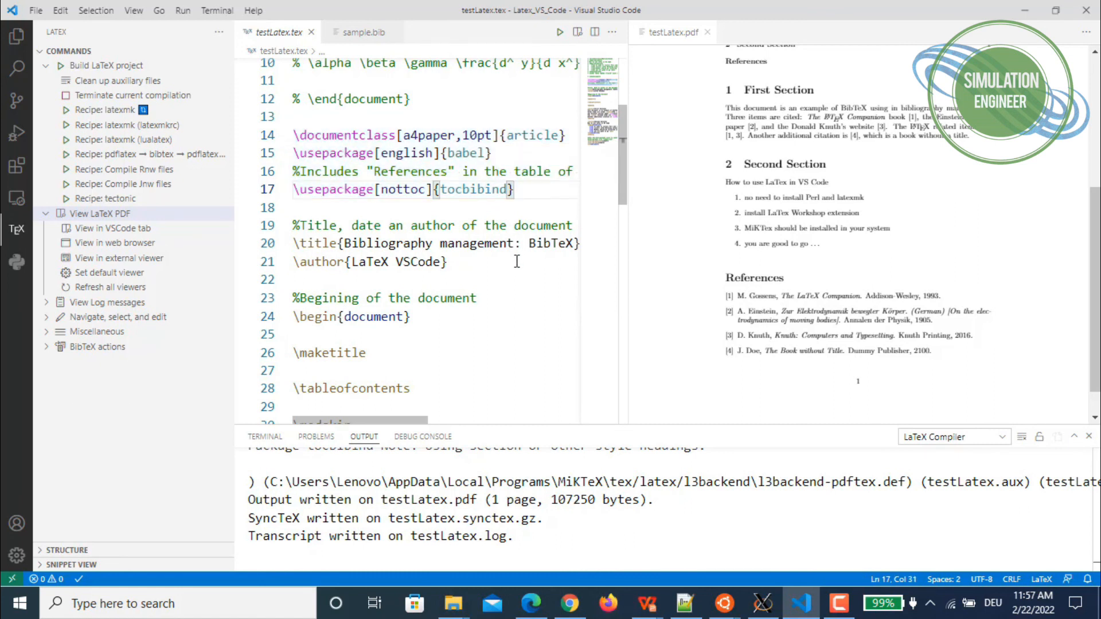
{"action": "scroll", "scroll_direction": "down", "scroll_amount": 3}
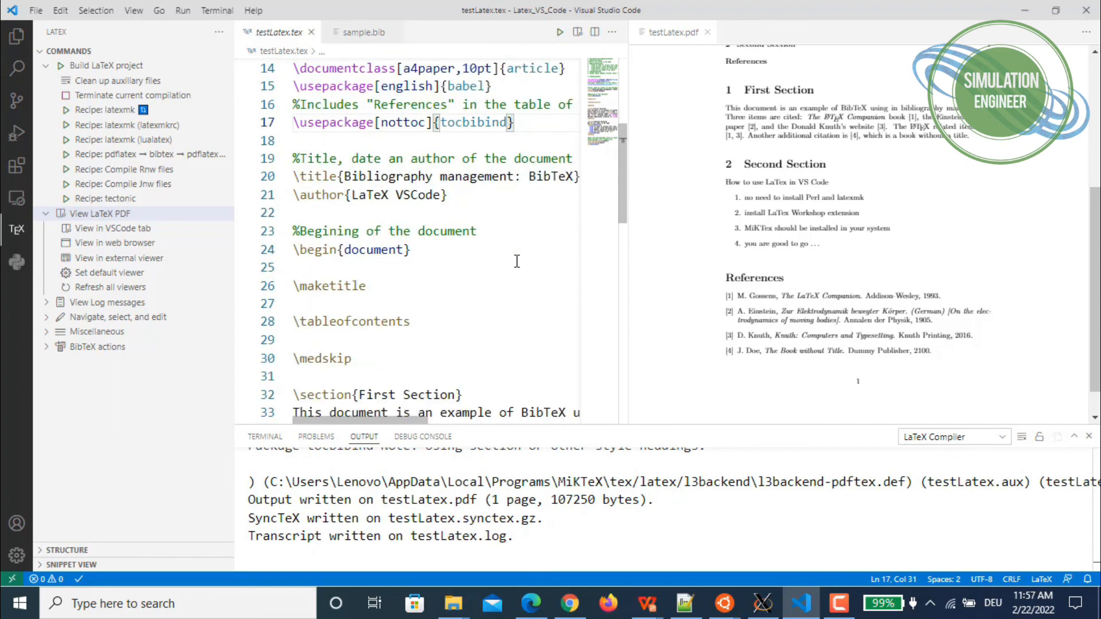
{"action": "scroll", "scroll_direction": "down", "scroll_amount": 3}
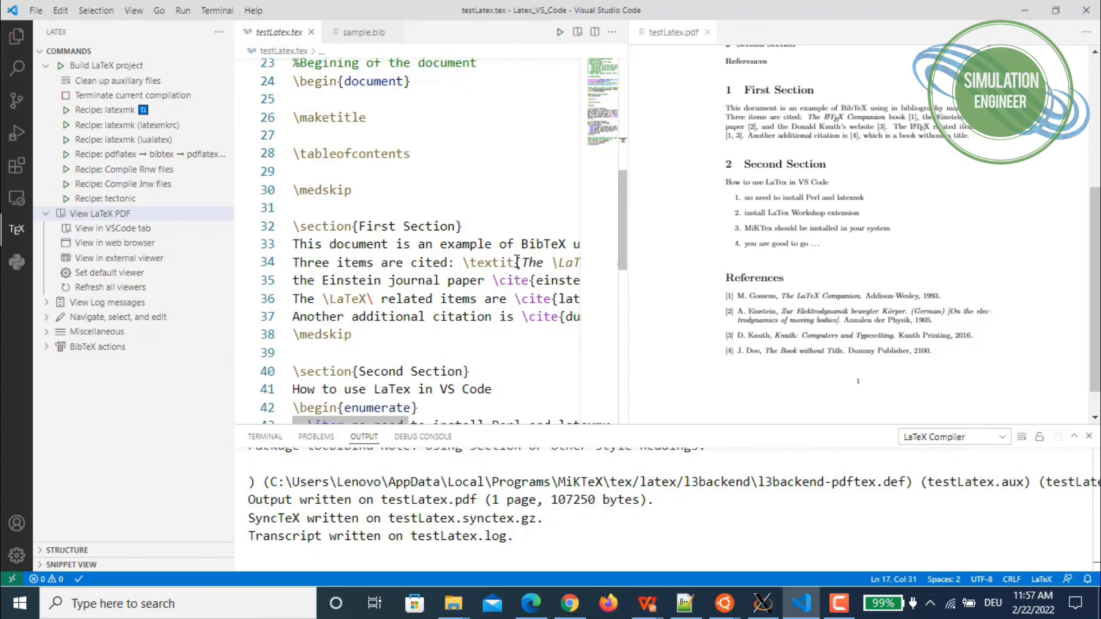
{"action": "scroll", "scroll_direction": "down", "scroll_amount": 3}
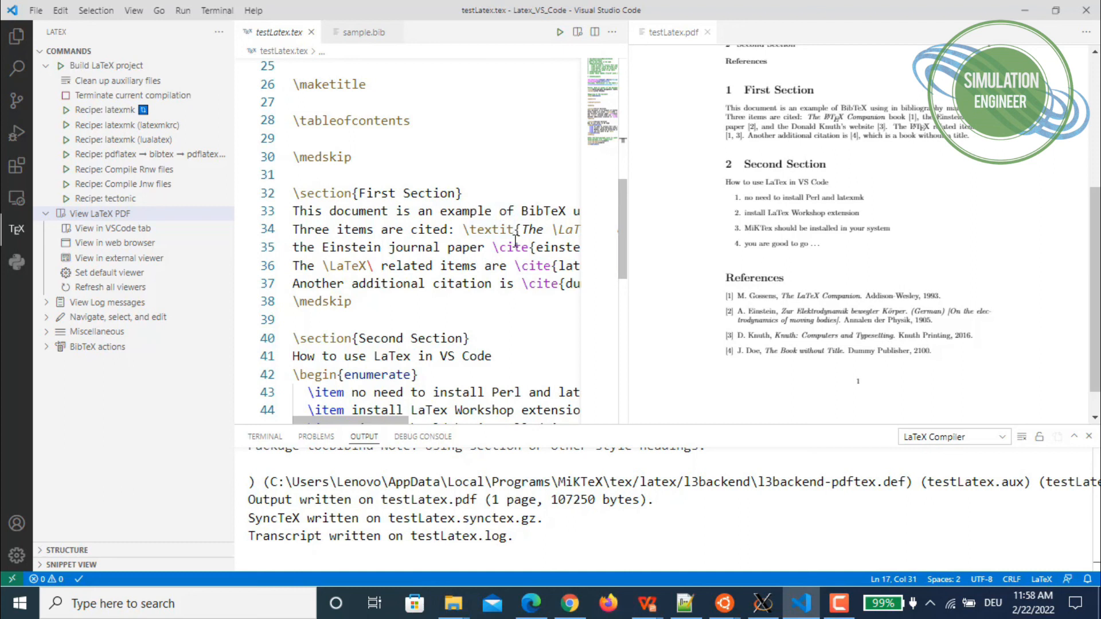
{"action": "mouse_move", "coordinate": [512, 283]}
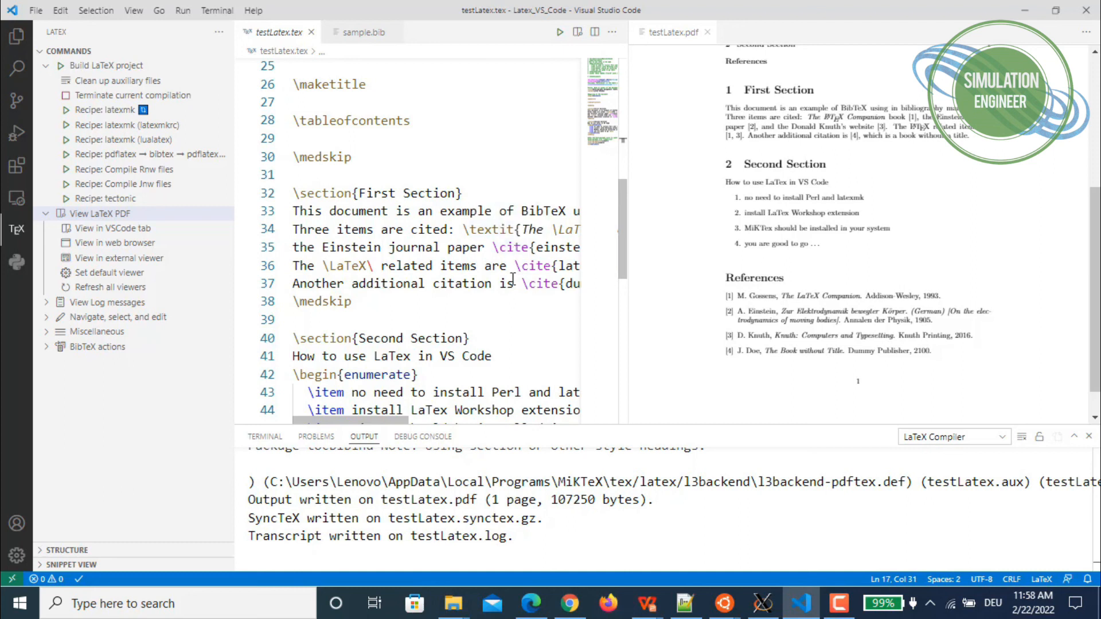